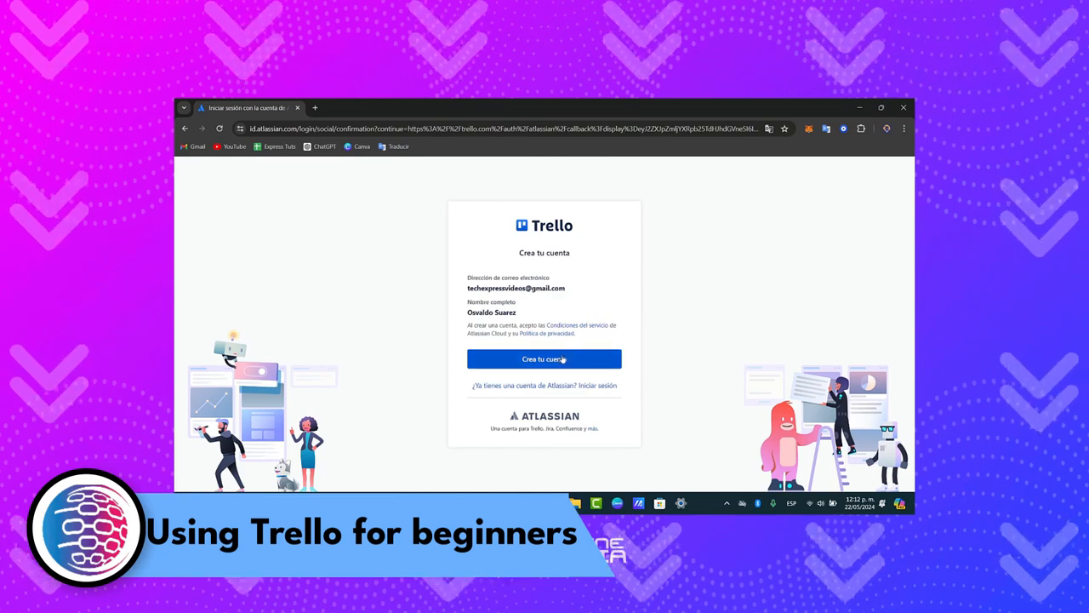
Confirm account creation with 'Crea tu cuenta' and reach Trello's onboarding question.
{"action": "left_click", "coordinate": [543, 358]}
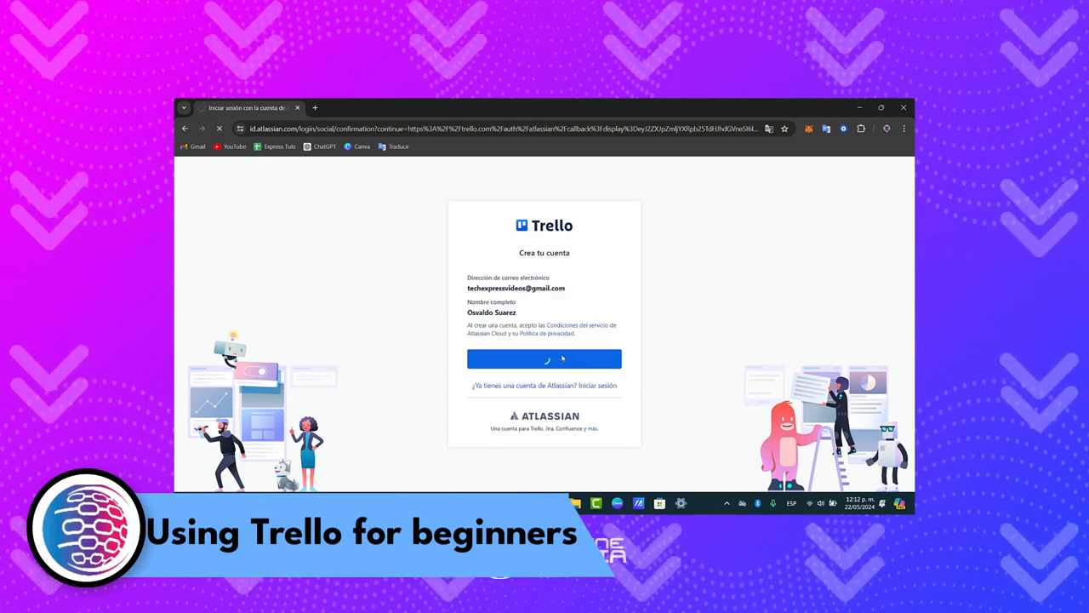
{"action": "left_click", "coordinate": [543, 359]}
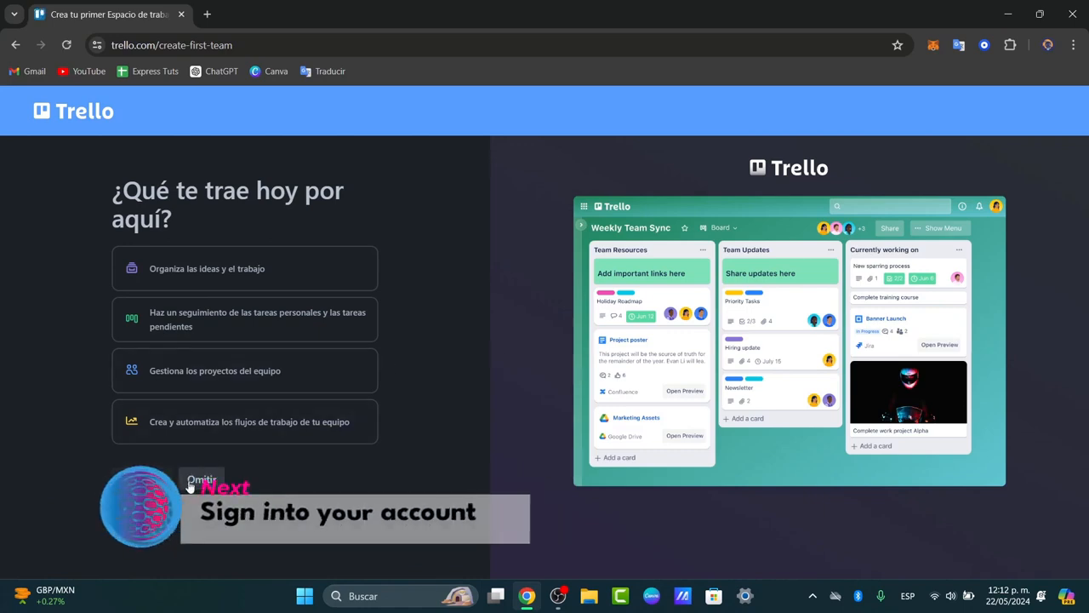
Skip the purpose, board-name and team-invite onboarding screens.
{"action": "left_click", "coordinate": [959, 45]}
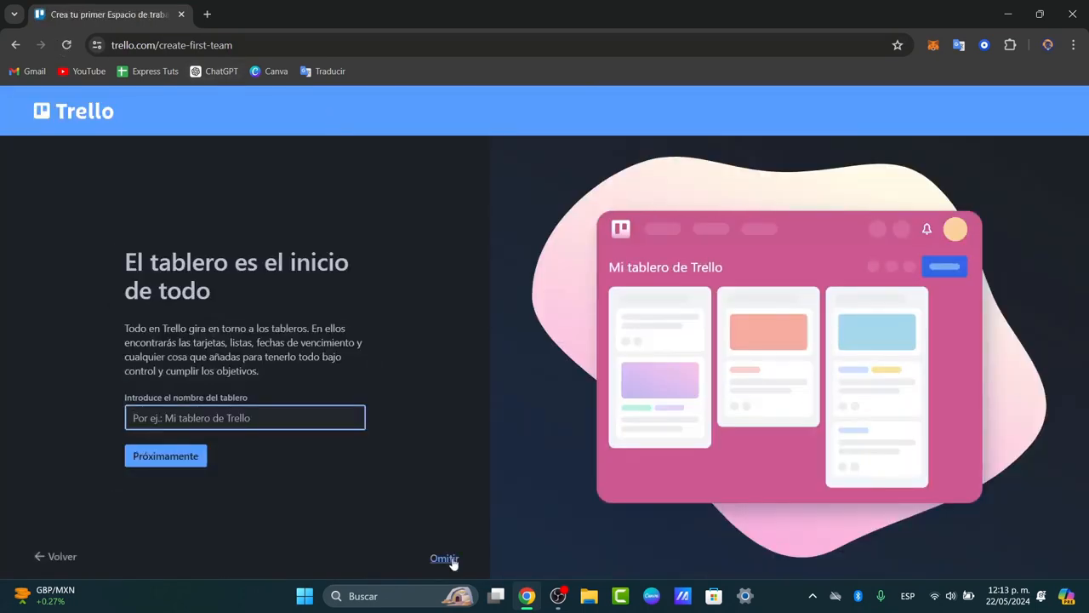
{"action": "left_click", "coordinate": [165, 455]}
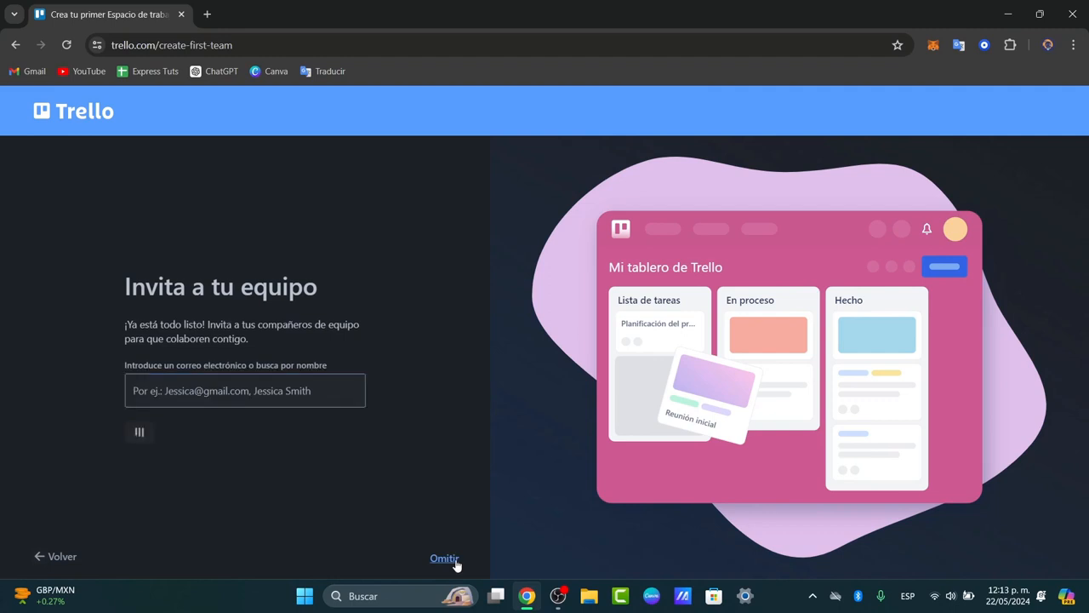
{"action": "left_click", "coordinate": [443, 558]}
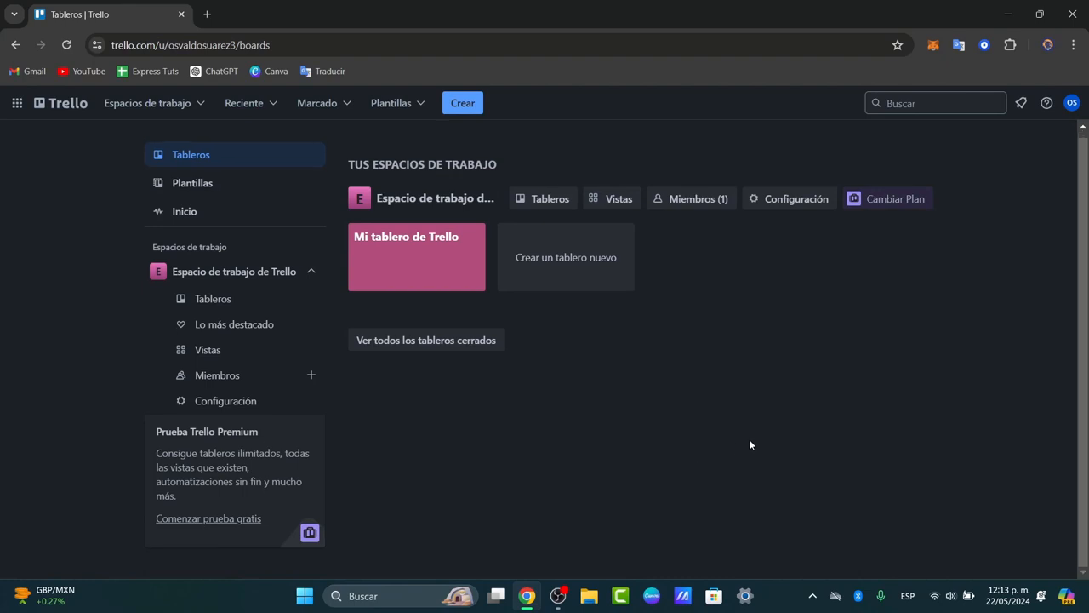
Switch the Trello interface language to English.
{"action": "left_click", "coordinate": [1071, 103]}
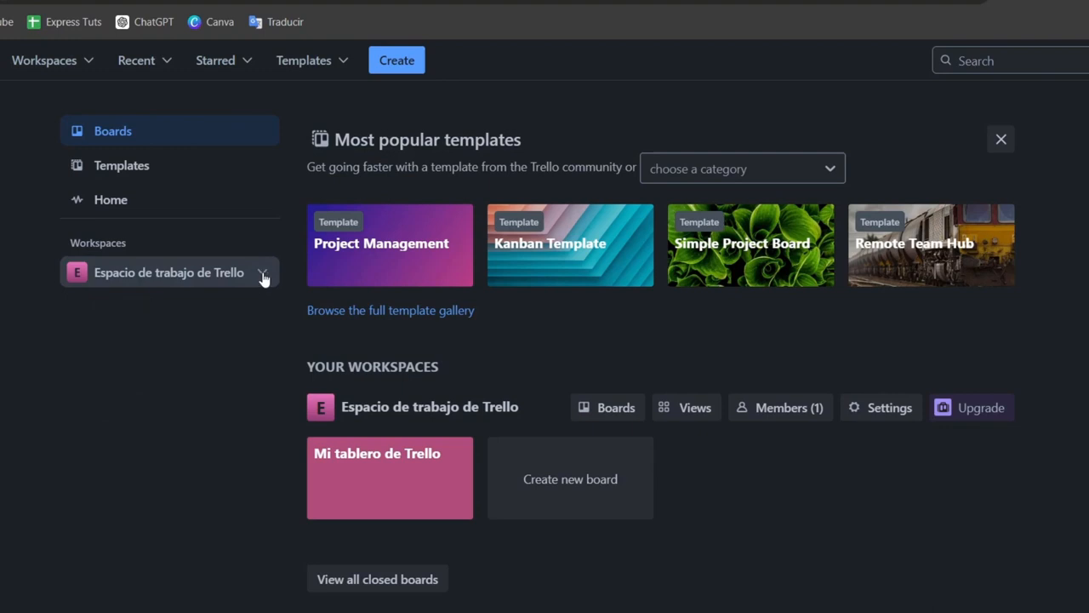
Browse the top board templates such as Agile Board, Kanban and Teaching: Weekly Planning.
{"action": "left_click", "coordinate": [396, 60]}
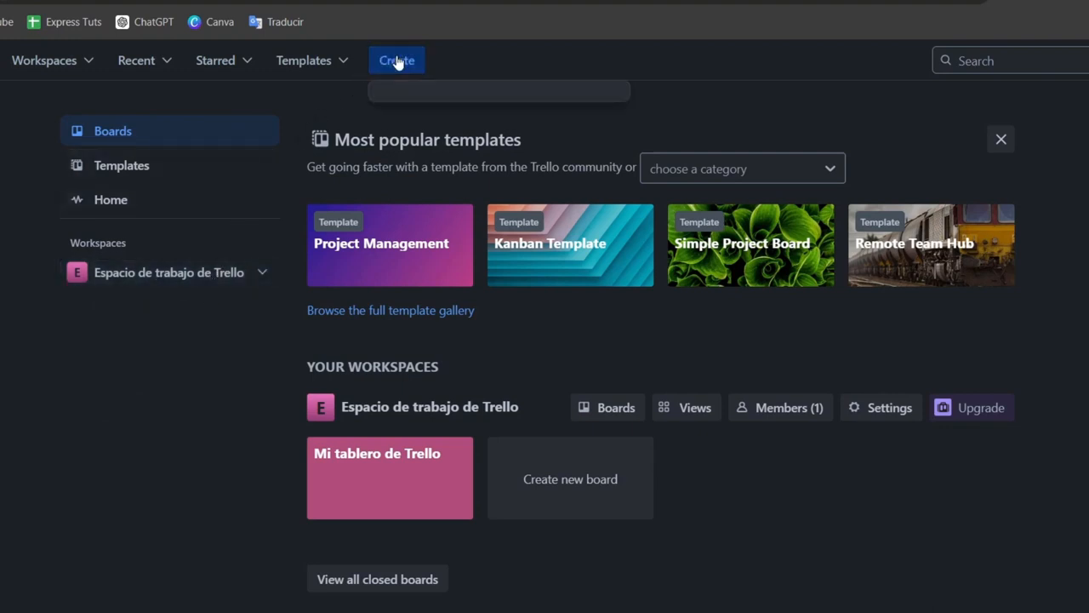
{"action": "left_click", "coordinate": [397, 60]}
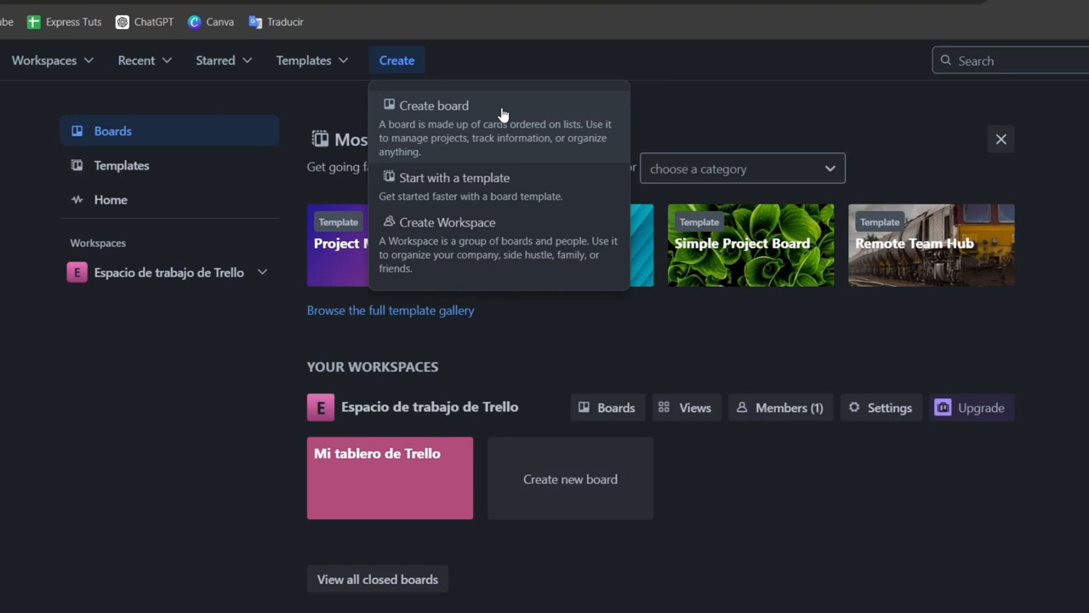
{"action": "mouse_move", "coordinate": [575, 253]}
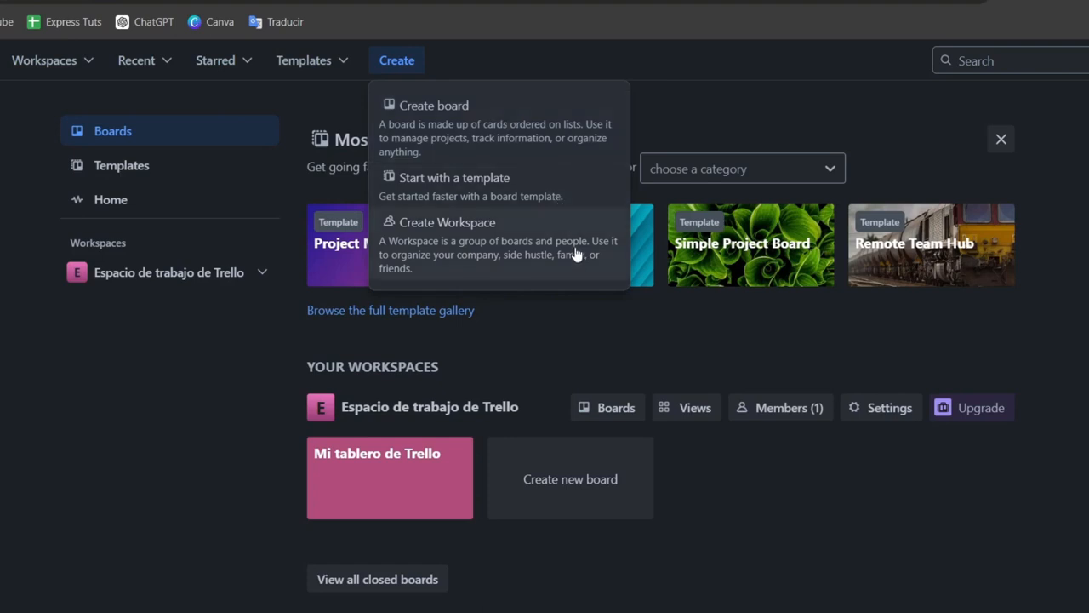
{"action": "mouse_move", "coordinate": [577, 259]}
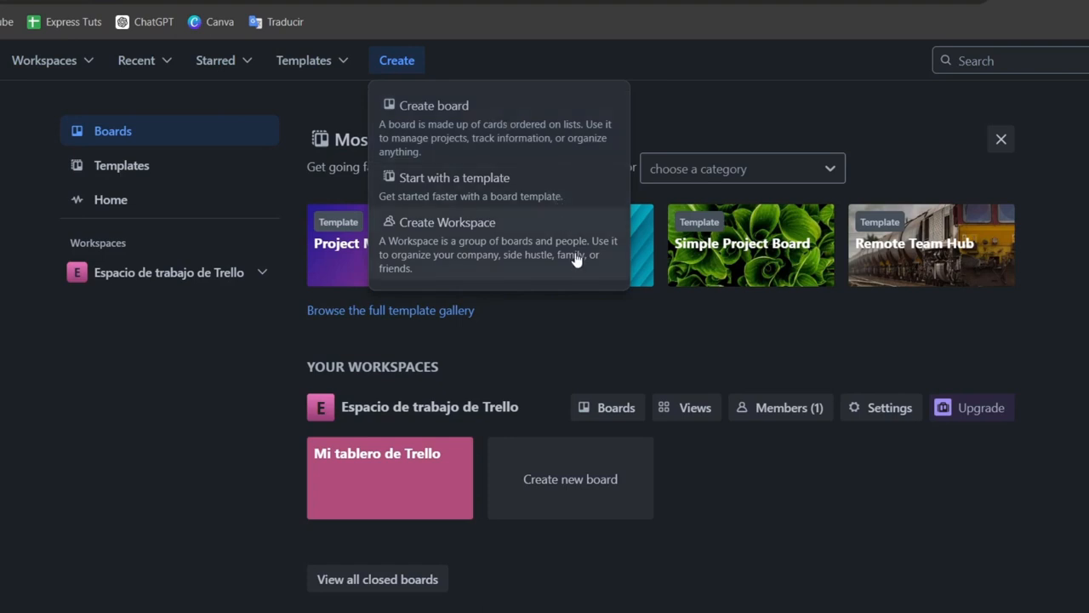
{"action": "left_click", "coordinate": [454, 177]}
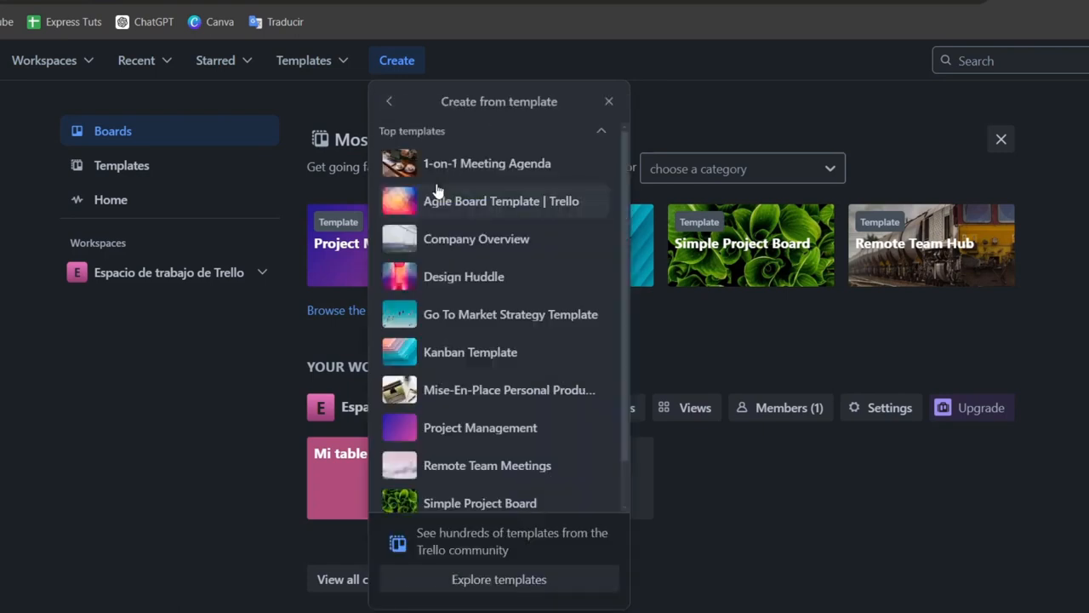
{"action": "mouse_move", "coordinate": [510, 314]}
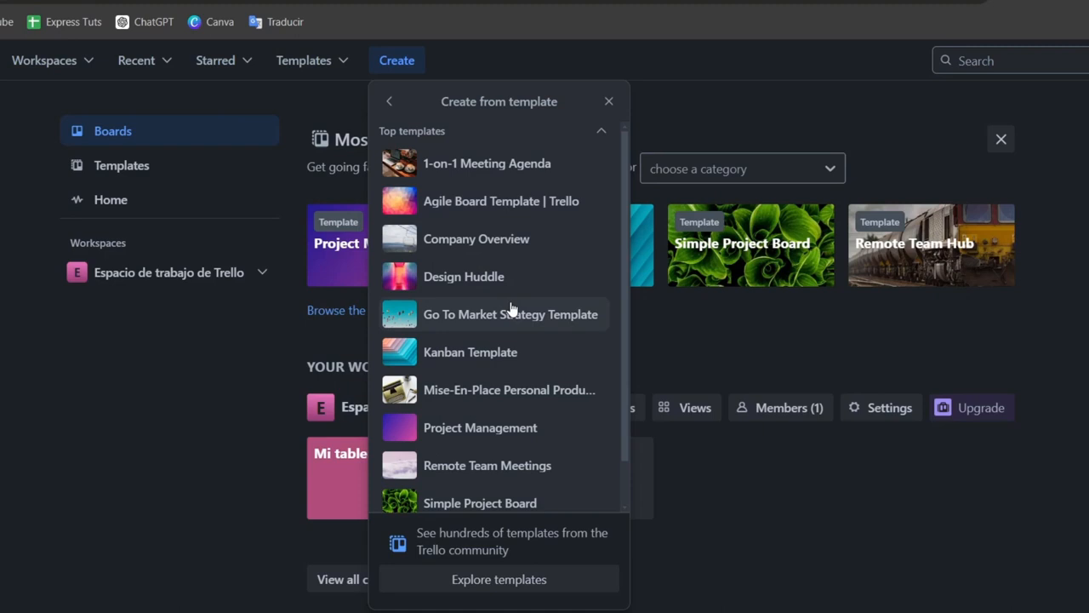
{"action": "mouse_move", "coordinate": [509, 502]}
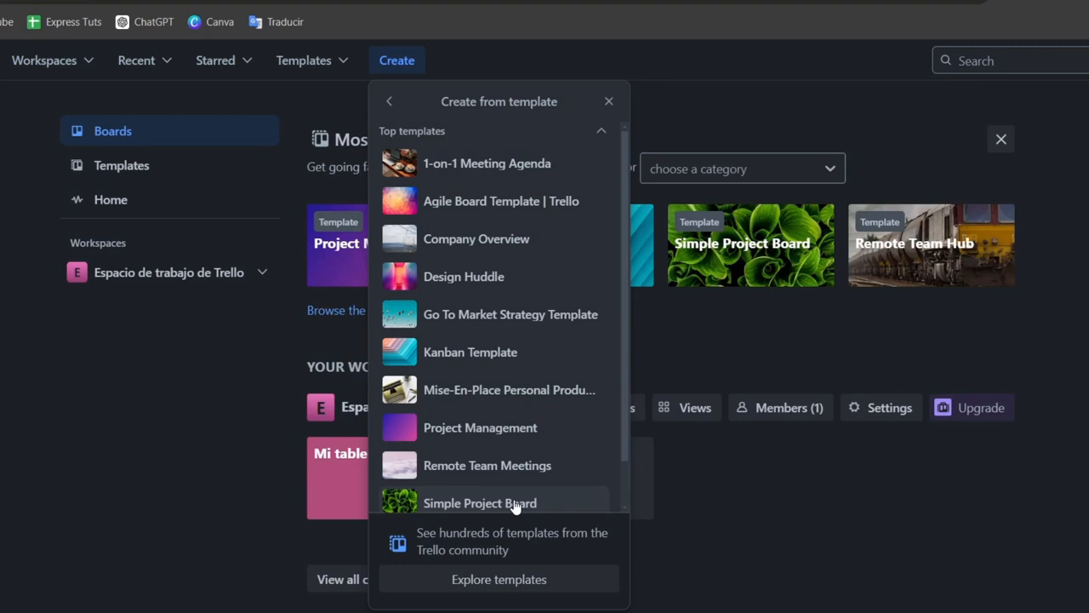
{"action": "scroll", "scroll_direction": "down", "scroll_amount": 3}
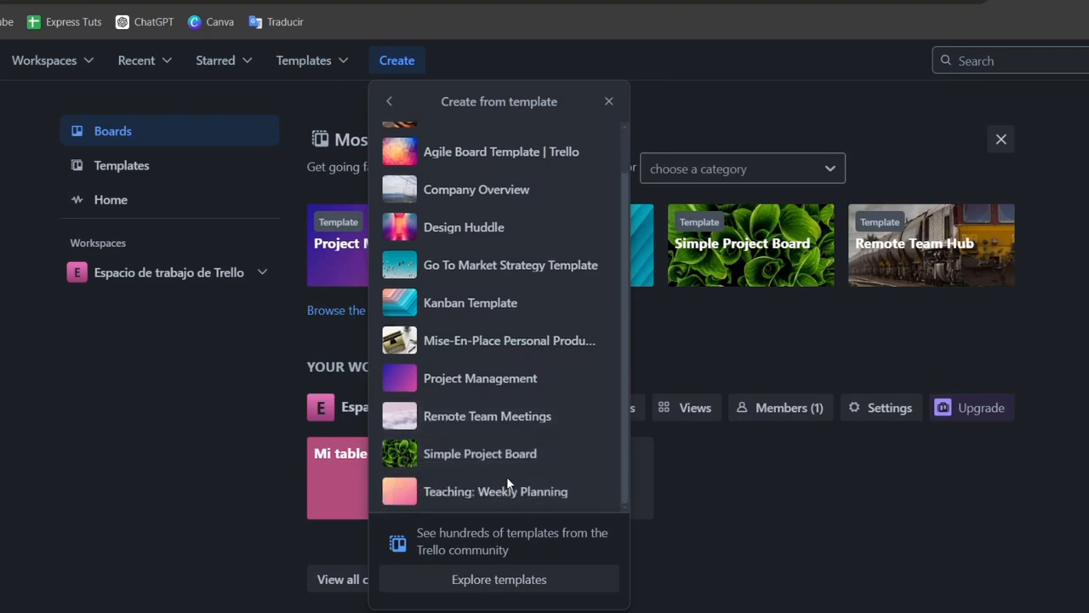
{"action": "mouse_move", "coordinate": [549, 394]}
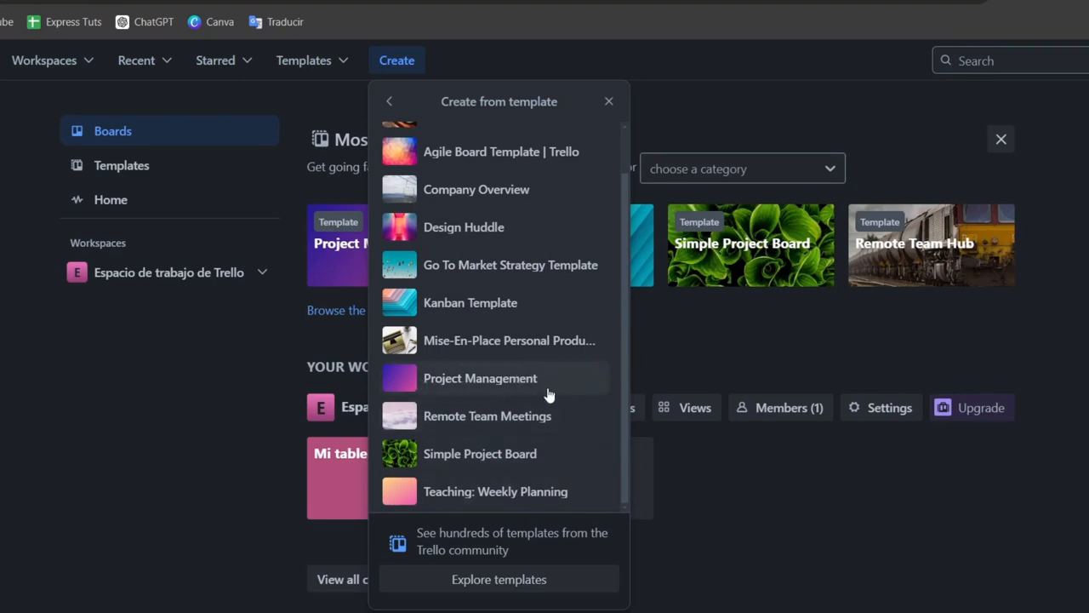
Create the 'Youtube 2024' board from the Project Management template with Workspace visibility.
{"action": "left_click", "coordinate": [479, 378]}
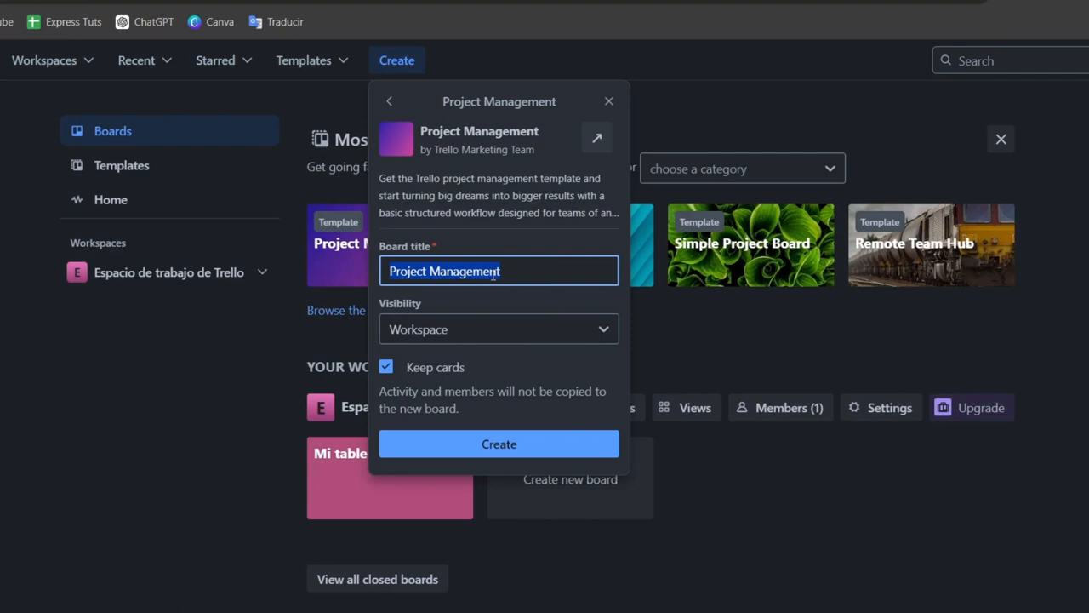
{"action": "type", "text": "Youtube 2024"}
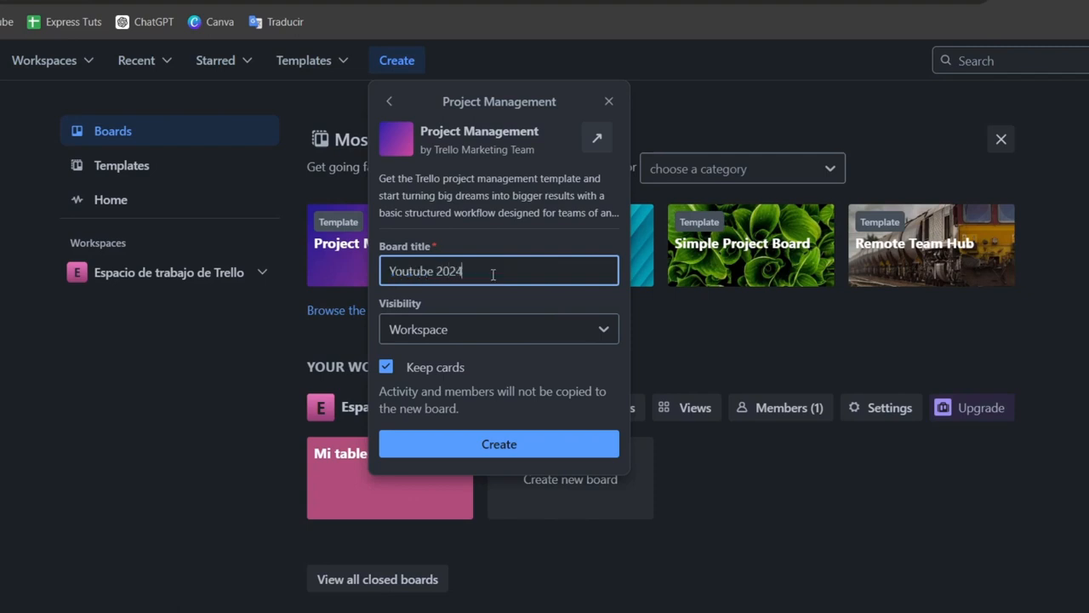
{"action": "left_click", "coordinate": [498, 329]}
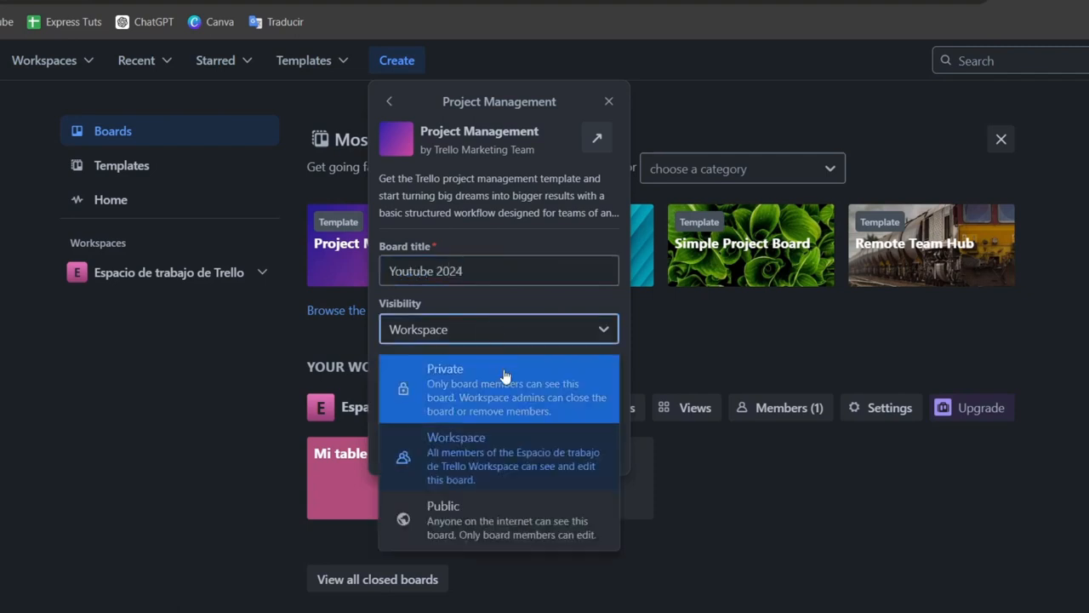
{"action": "mouse_move", "coordinate": [462, 464]}
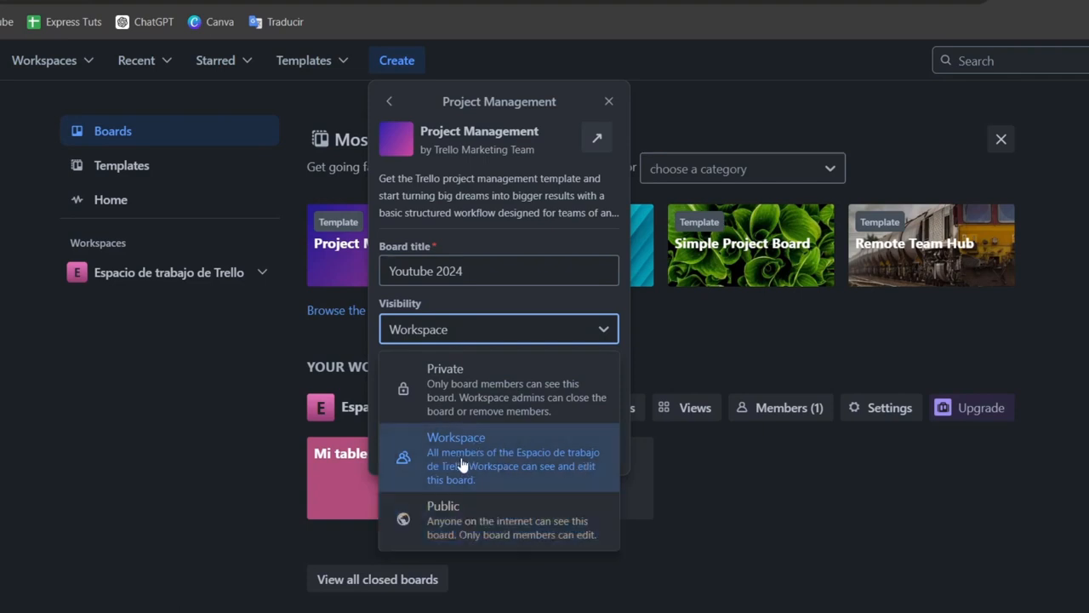
{"action": "mouse_move", "coordinate": [108, 245]}
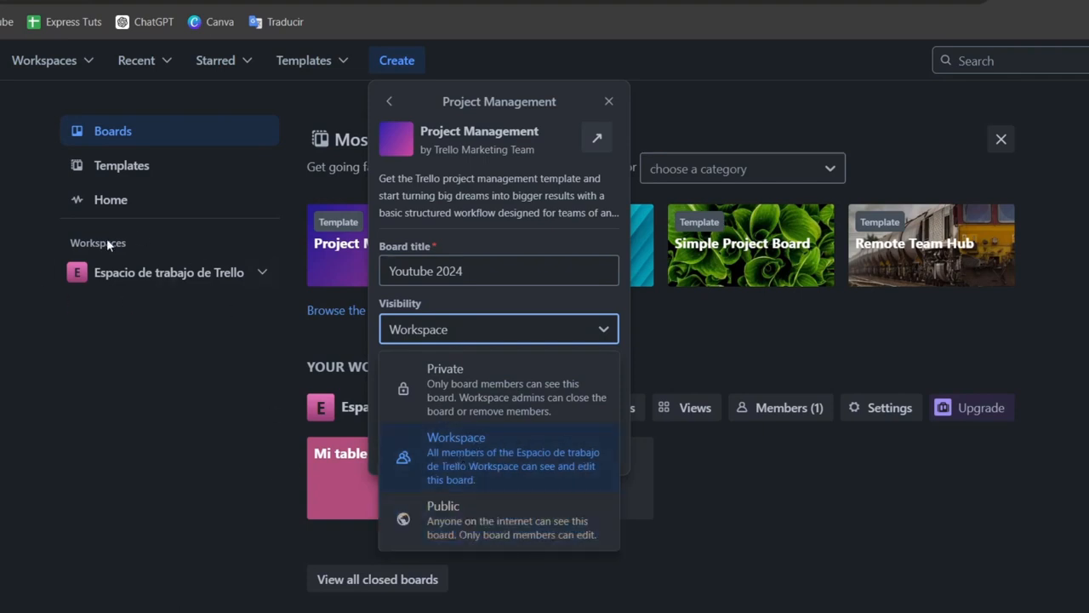
{"action": "left_click", "coordinate": [456, 458]}
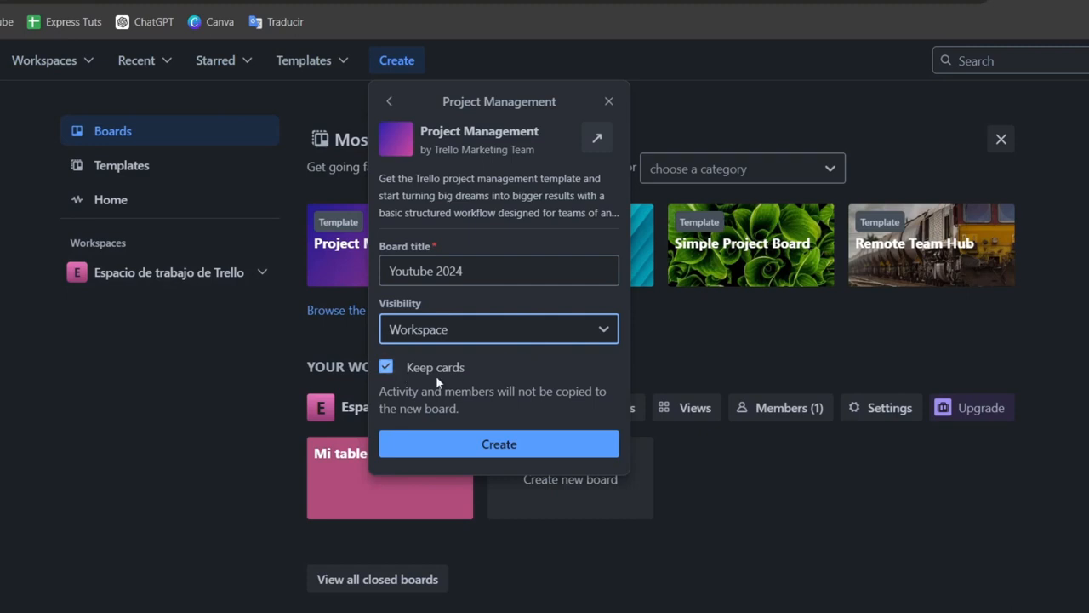
{"action": "left_click", "coordinate": [499, 443]}
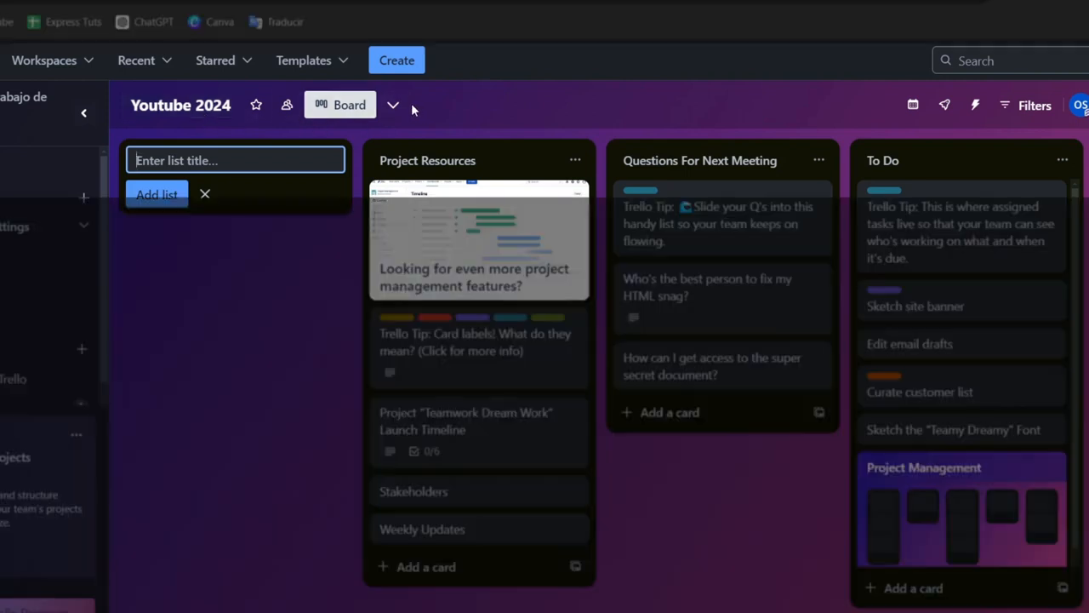
Check the other board views and dismiss the upgrade notice.
{"action": "left_click", "coordinate": [394, 104]}
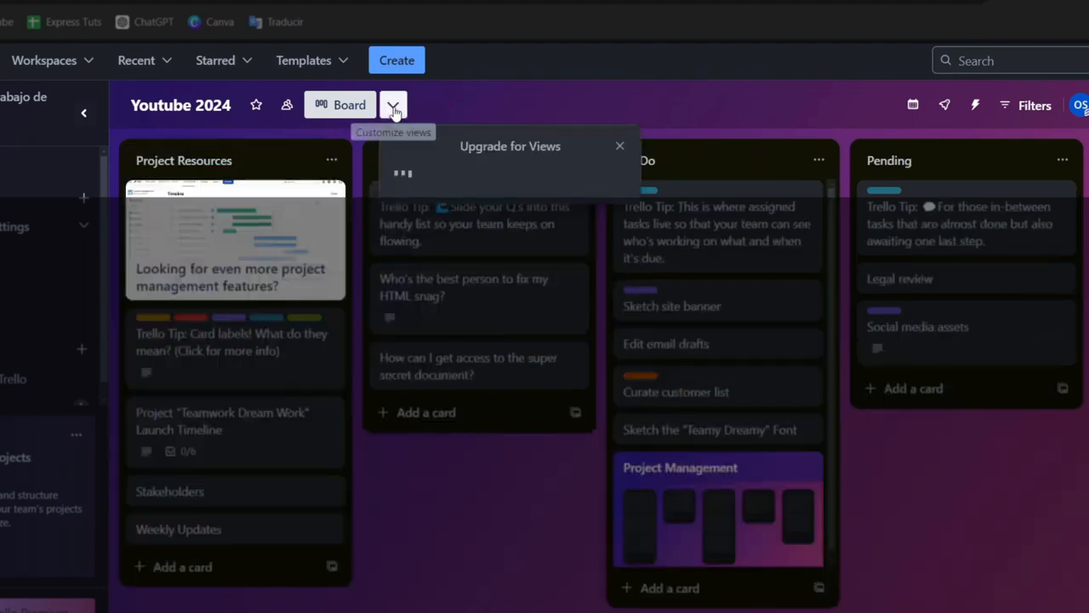
{"action": "left_click", "coordinate": [394, 104]}
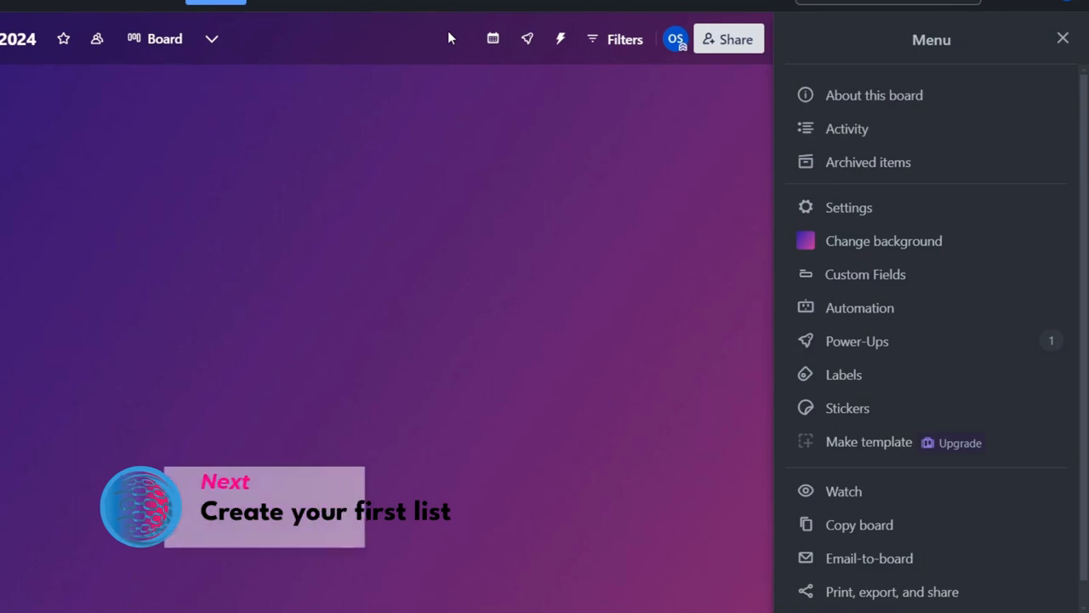
Close the board Menu panel to show the sample lists again.
{"action": "left_click", "coordinate": [492, 39]}
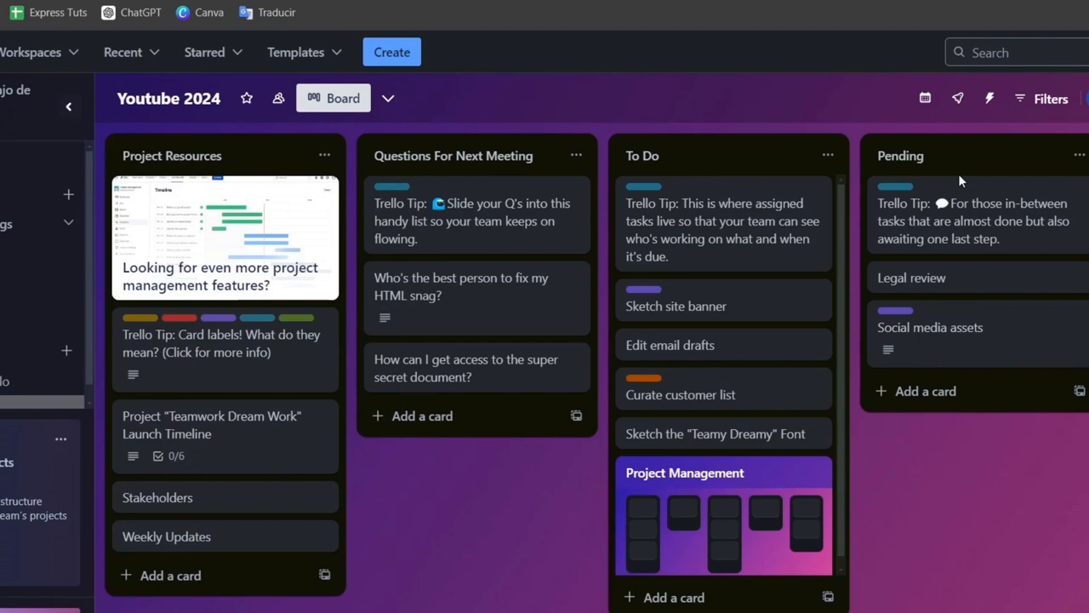
Rename the template lists to 'Videos To record' and 'Subtitling'.
{"action": "scroll", "scroll_direction": "right", "scroll_amount": 3}
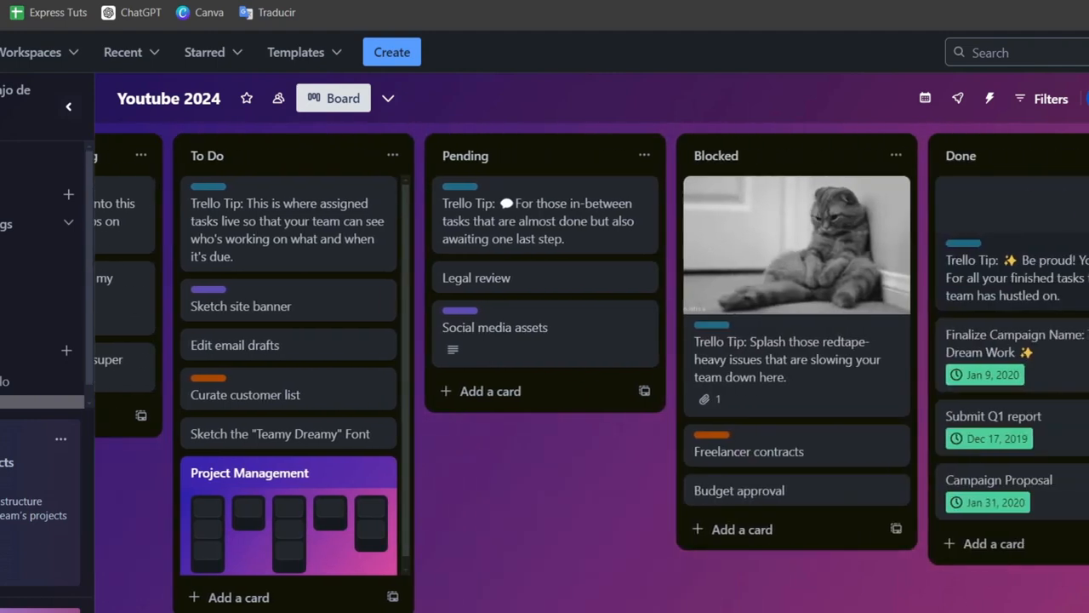
{"action": "scroll", "scroll_direction": "left", "scroll_amount": 3}
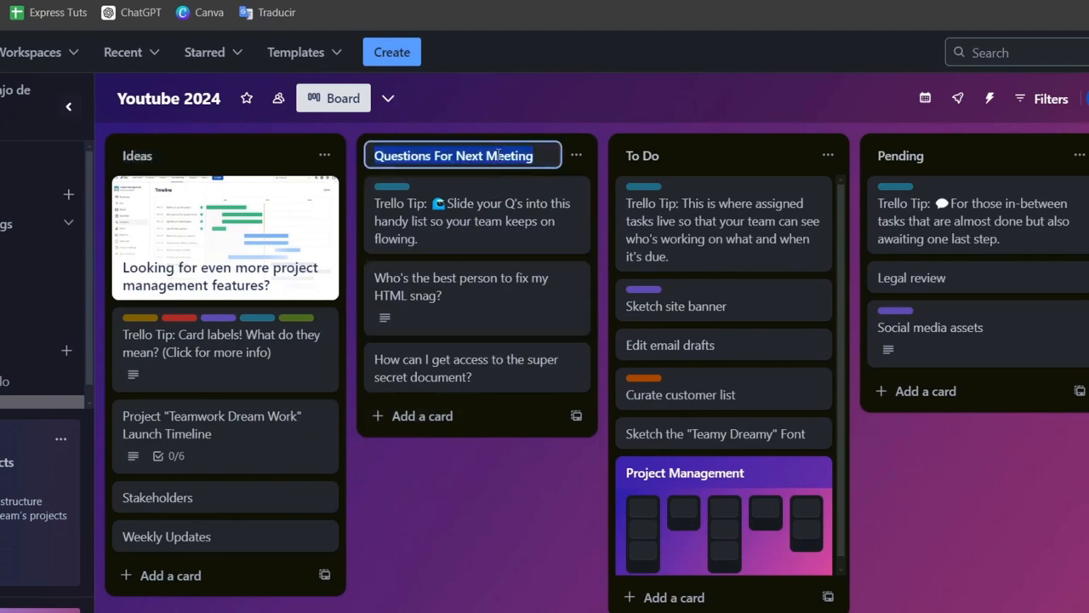
{"action": "type", "text": "Recor"}
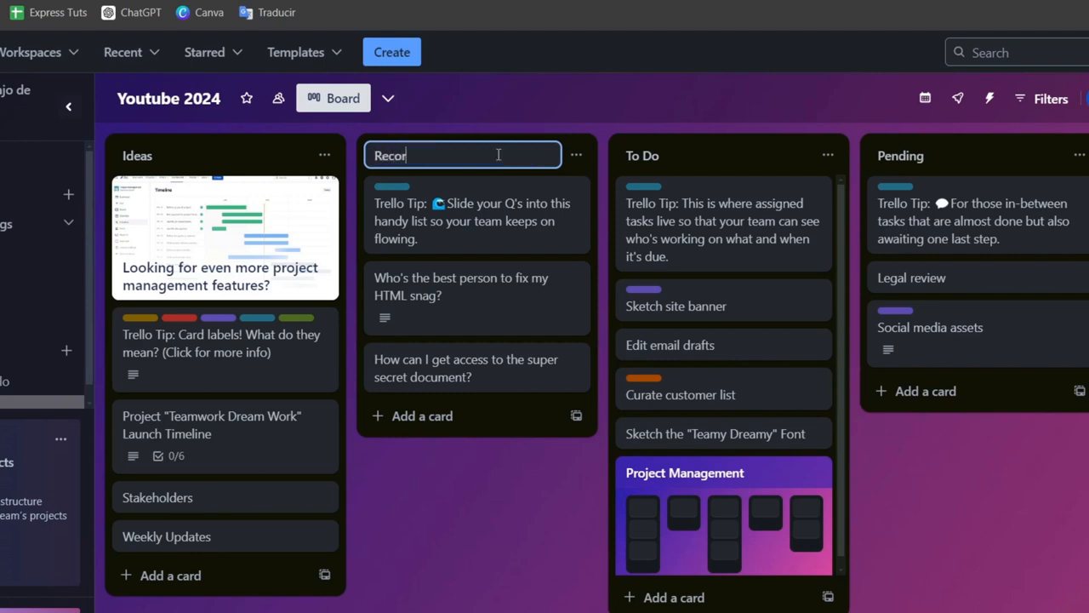
{"action": "key", "text": "Backspace"}
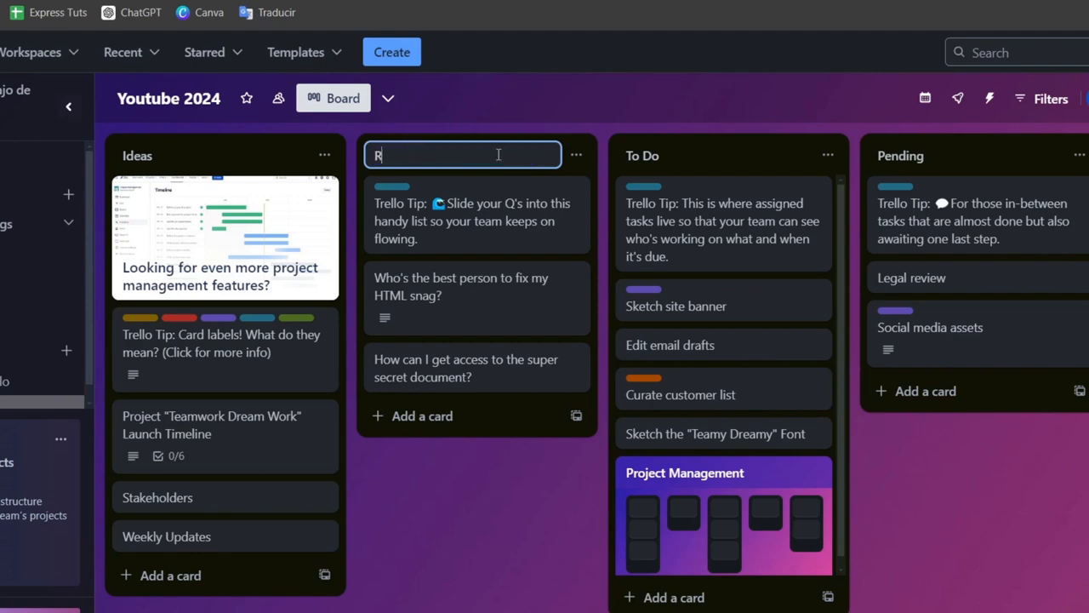
{"action": "type", "text": "Videos To record"}
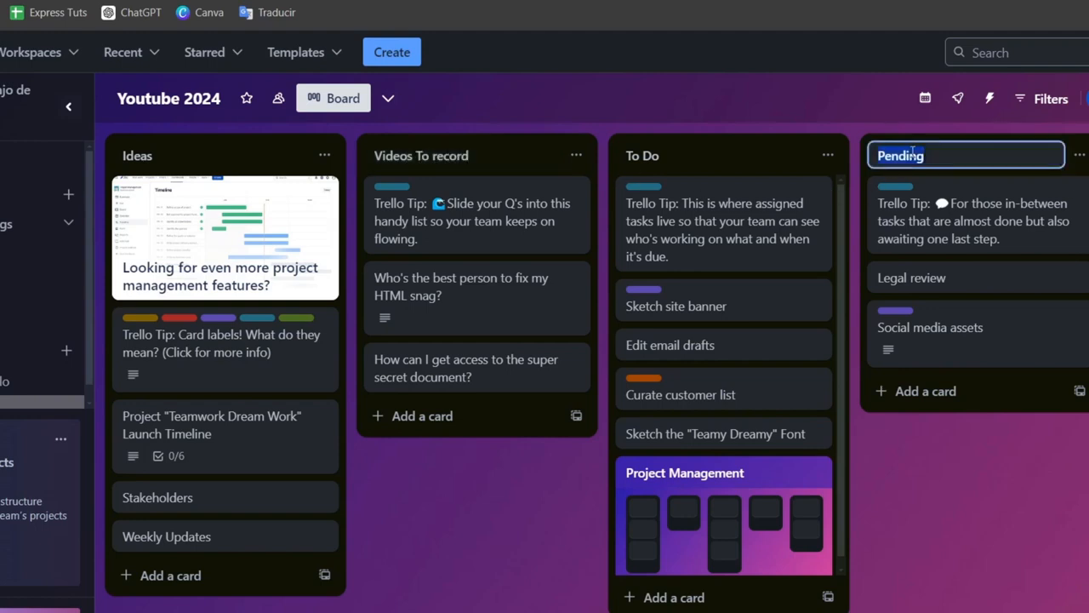
{"action": "key", "text": "ctrl+a"}
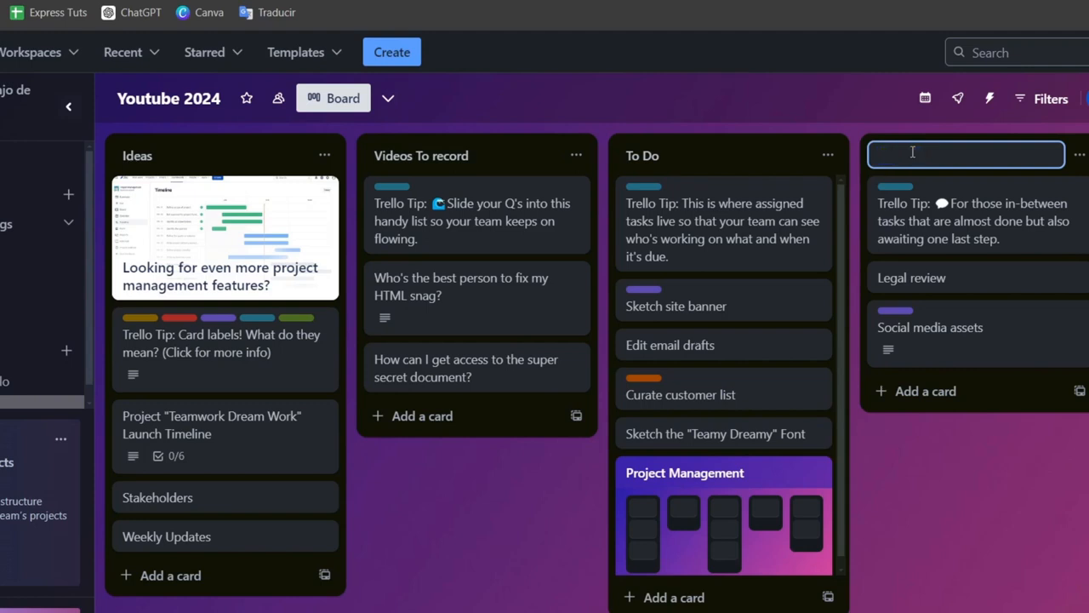
{"action": "type", "text": "Subtitle"}
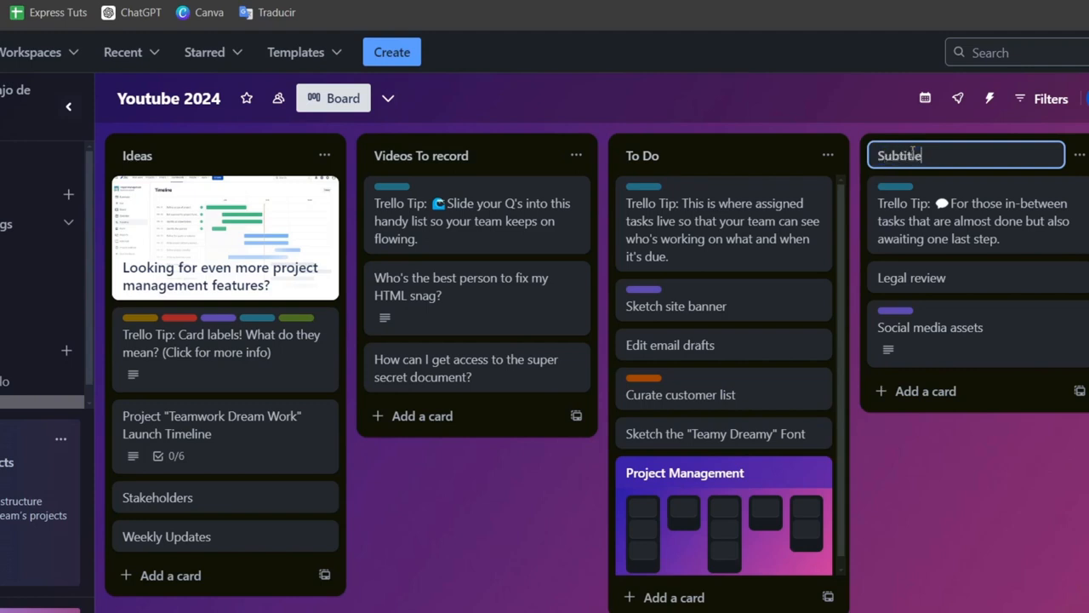
Add a new list named 'Brainstorm ideas' at the end of the board.
{"action": "scroll", "scroll_direction": "right", "scroll_amount": 3}
{"action": "type", "text": "ing"}
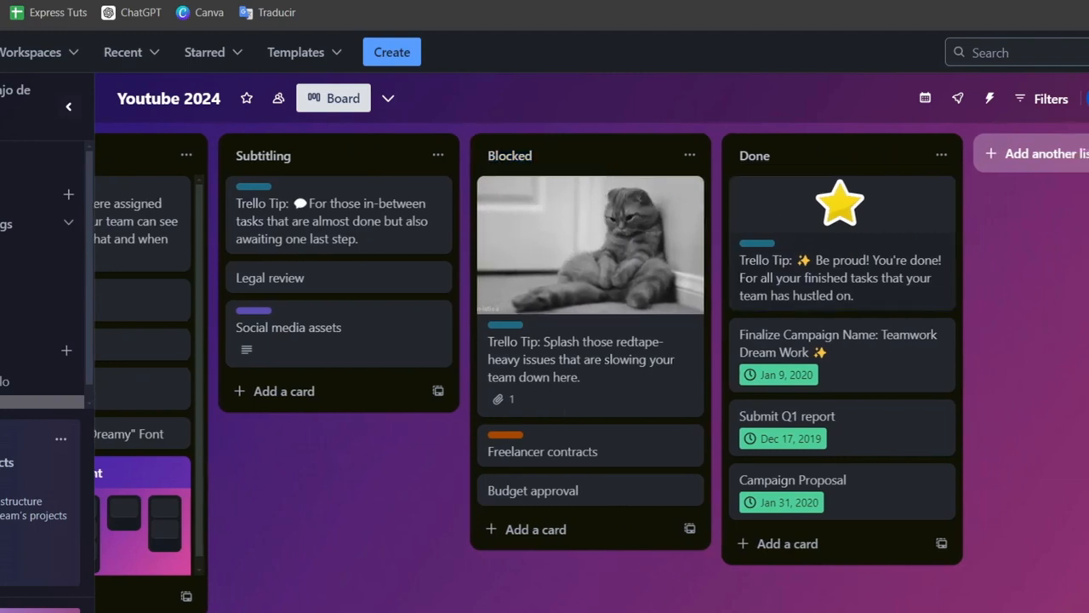
{"action": "left_click", "coordinate": [1032, 153]}
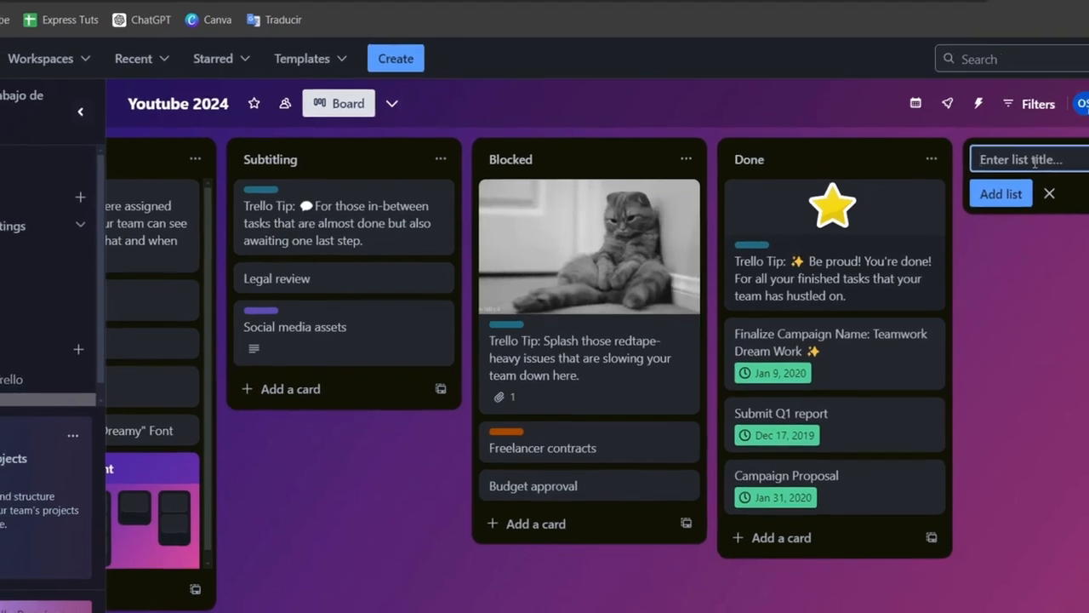
{"action": "type", "text": "Brainstorm"}
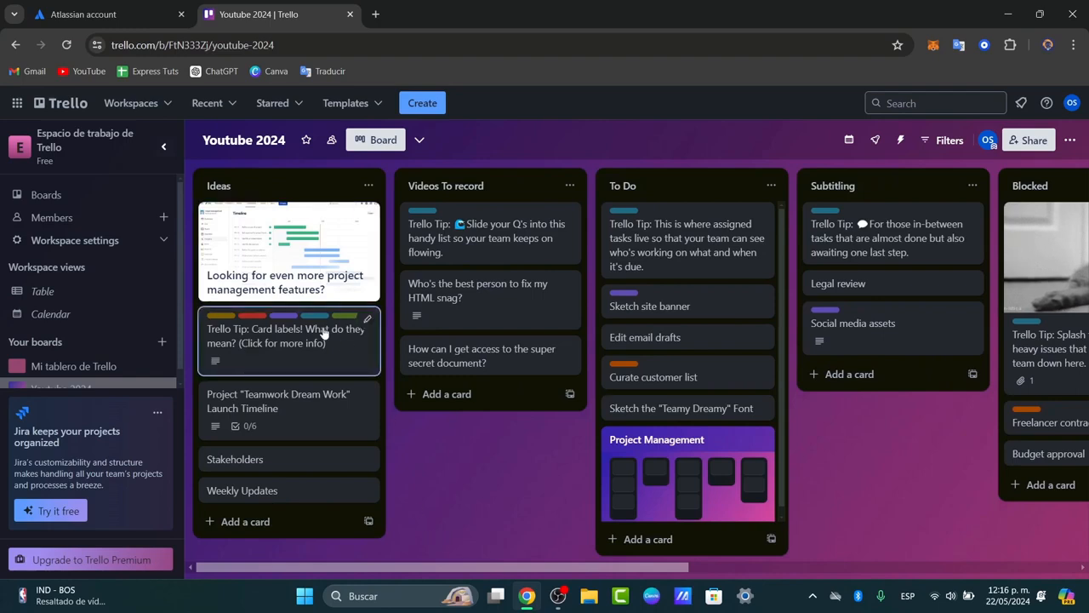
{"action": "scroll", "scroll_direction": "right", "scroll_amount": 3}
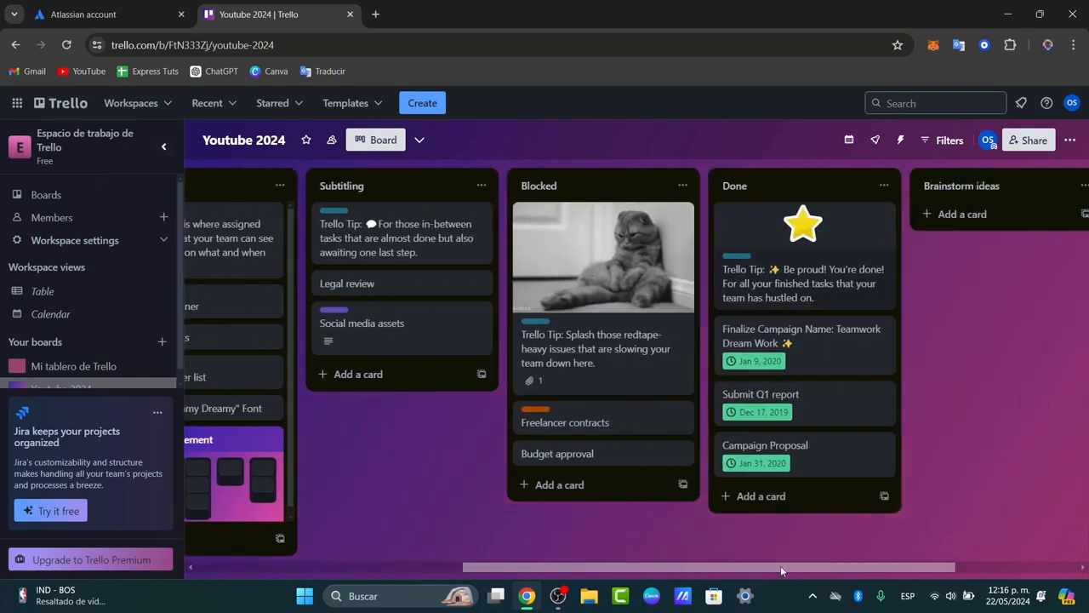
{"action": "scroll", "scroll_direction": "left", "scroll_amount": 3}
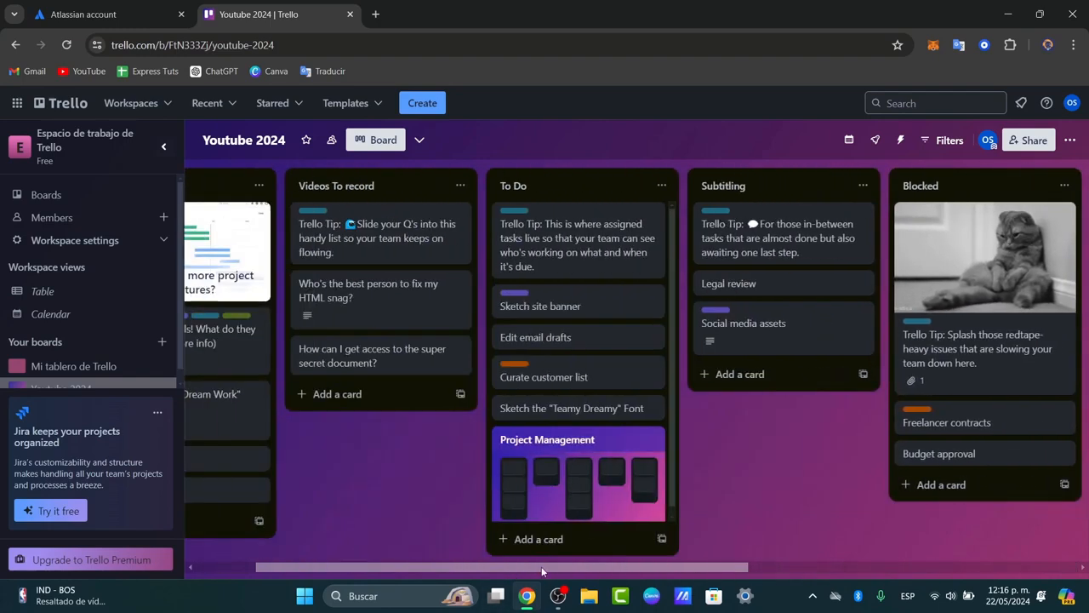
{"action": "scroll", "scroll_direction": "left", "scroll_amount": 3}
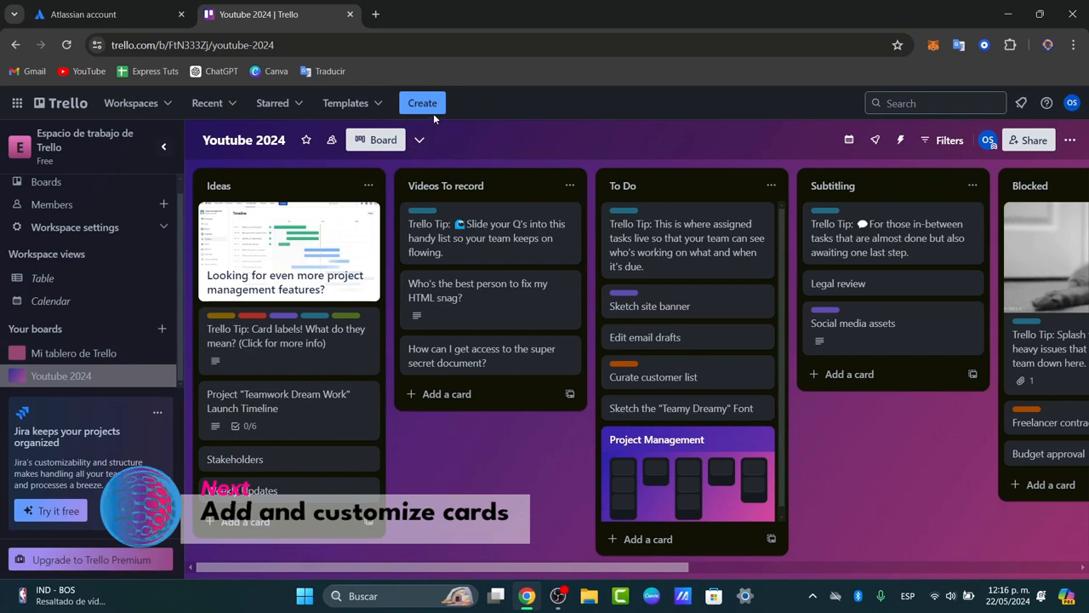
Add the card 'How to get started with Trello for beginners in 2024.' to Ideas.
{"action": "left_click", "coordinate": [418, 139]}
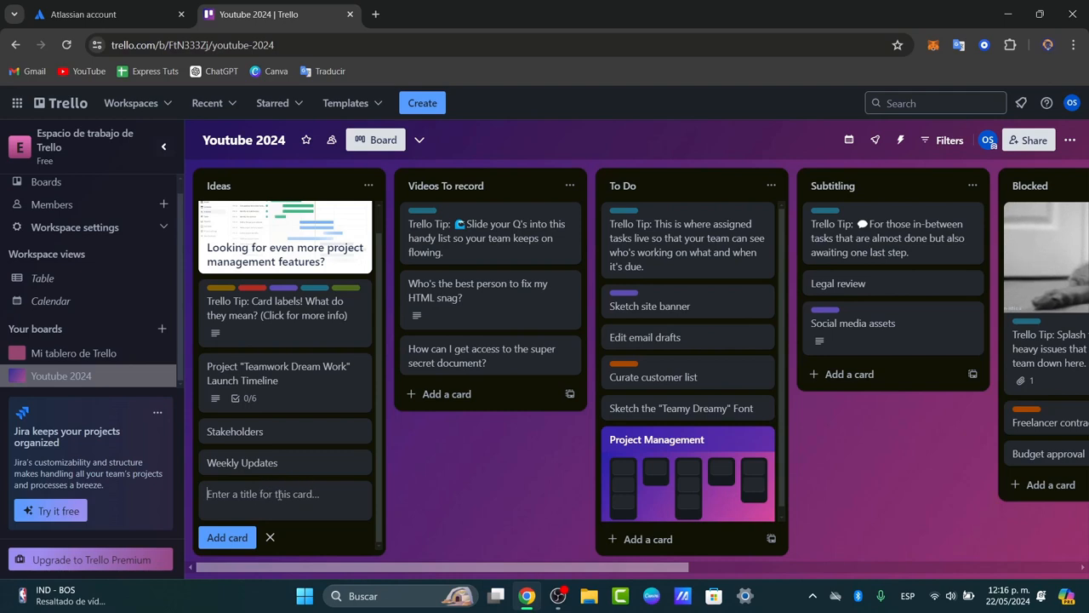
{"action": "mouse_move", "coordinate": [244, 190]}
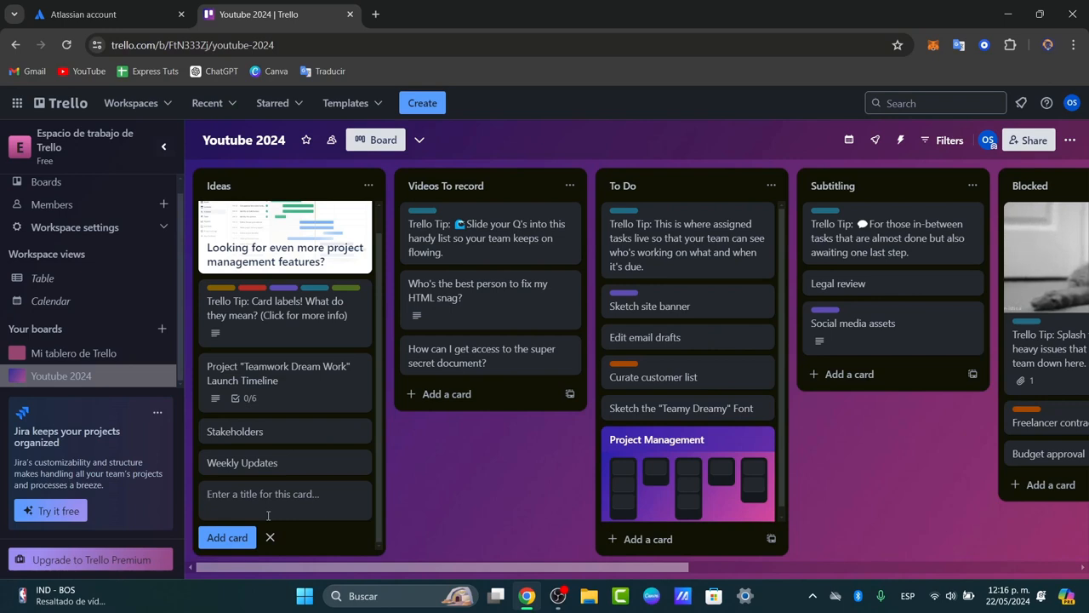
{"action": "type", "text": "How to g"}
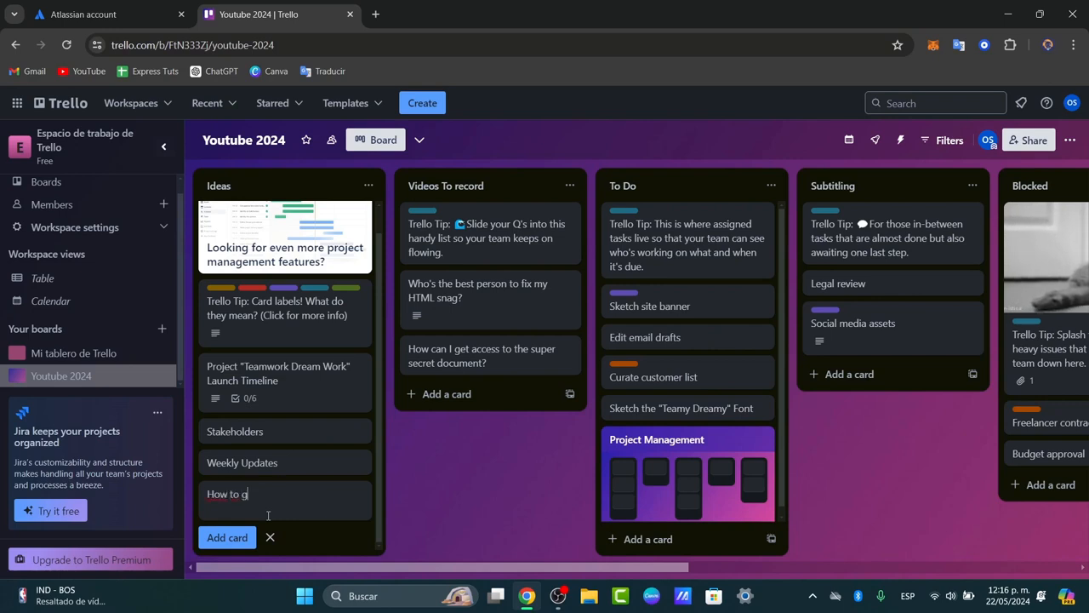
{"action": "type", "text": "et started with Trello for beginners in 2024."}
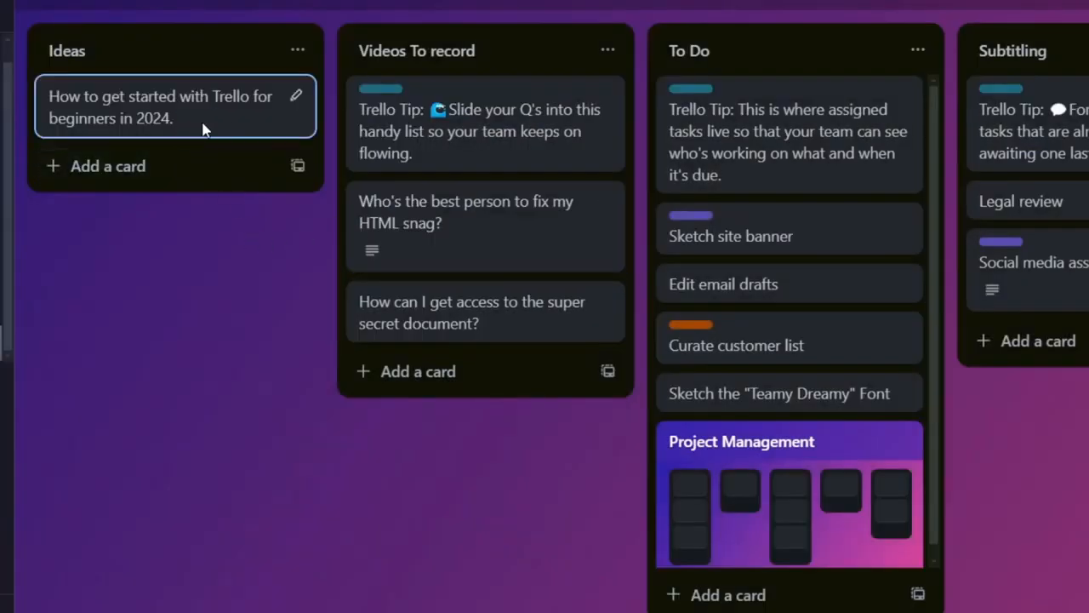
Open the details of the 'How to get started with Trello for beginners in 2024.' card.
{"action": "left_click", "coordinate": [158, 106]}
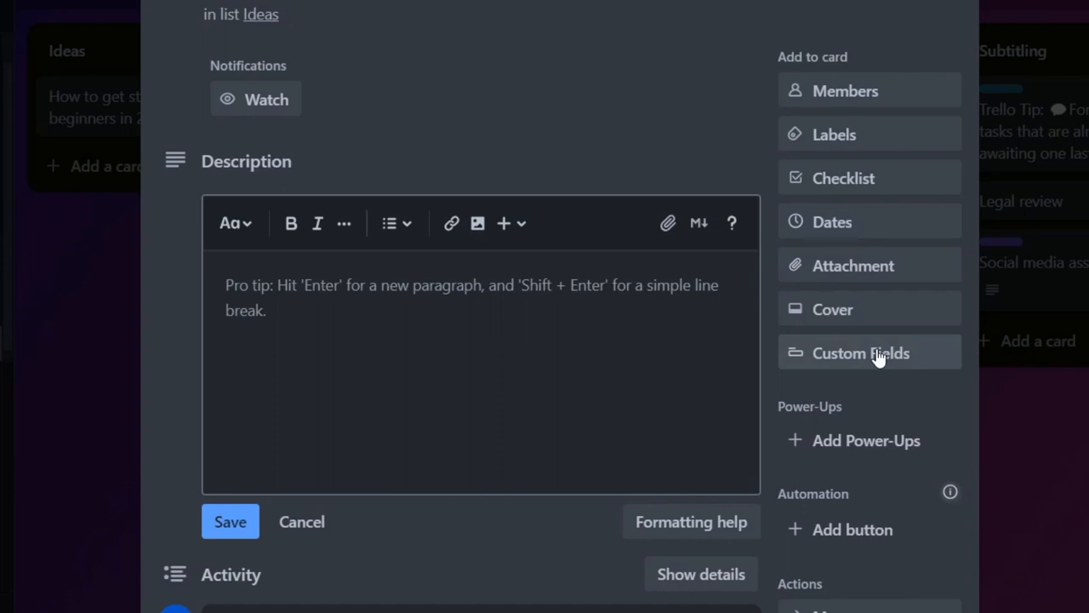
{"action": "mouse_move", "coordinate": [490, 367]}
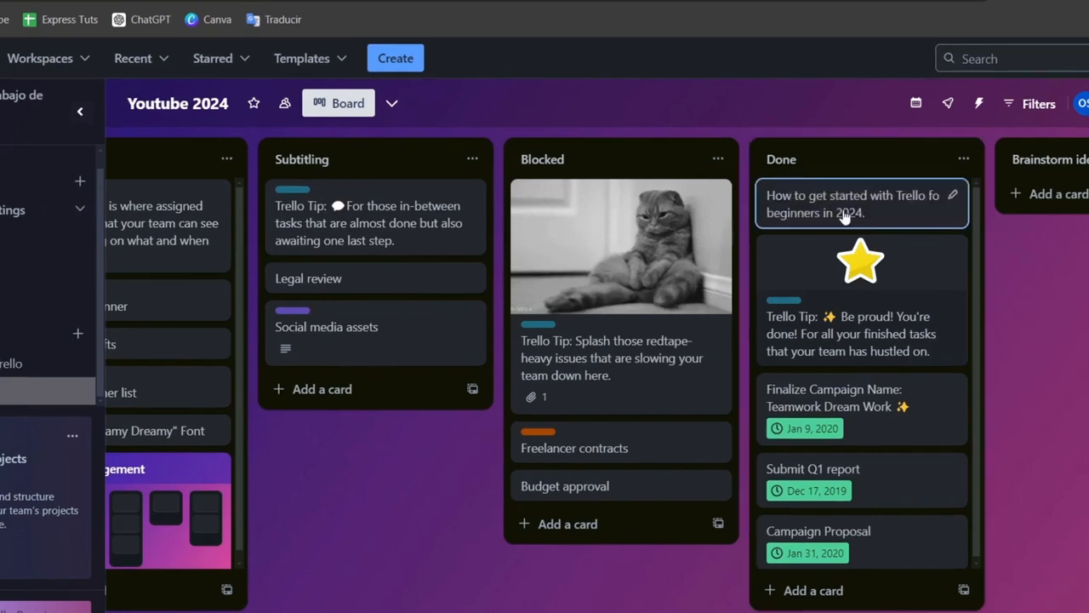
{"action": "mouse_move", "coordinate": [913, 220]}
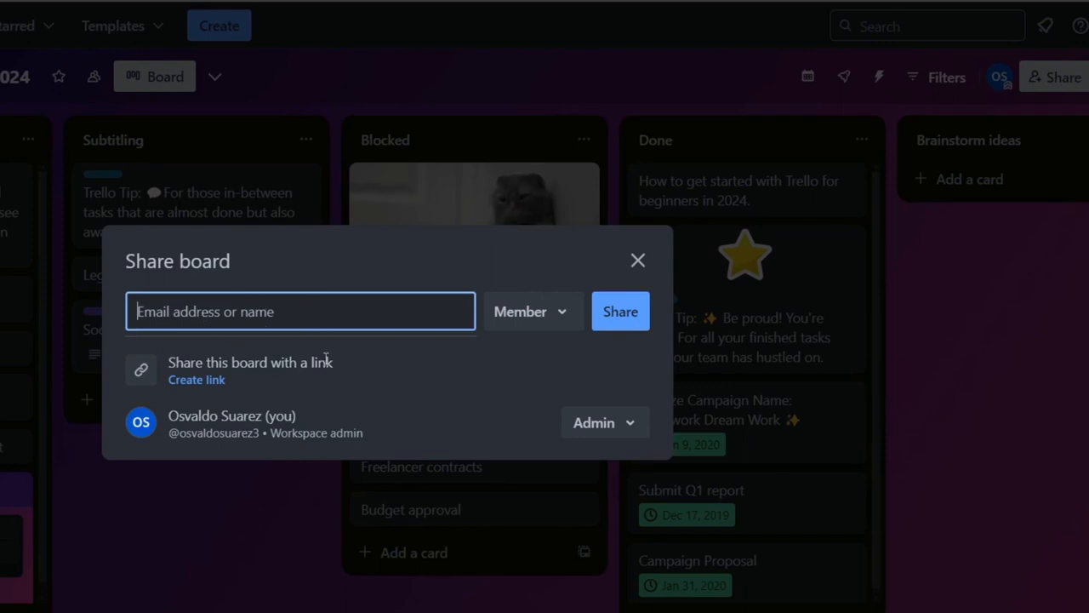
{"action": "mouse_move", "coordinate": [268, 391]}
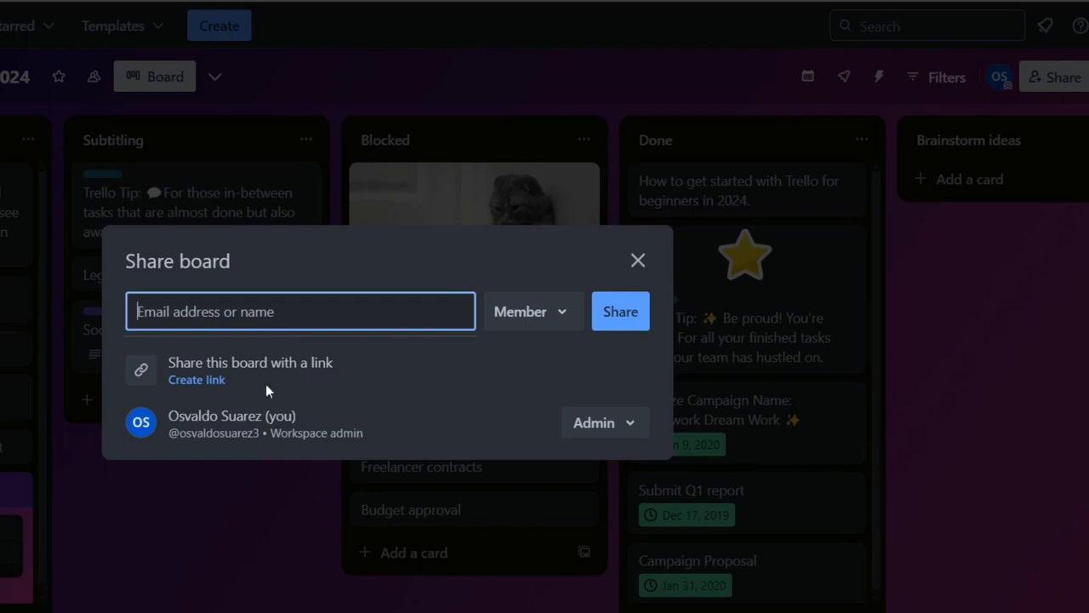
{"action": "mouse_move", "coordinate": [197, 379]}
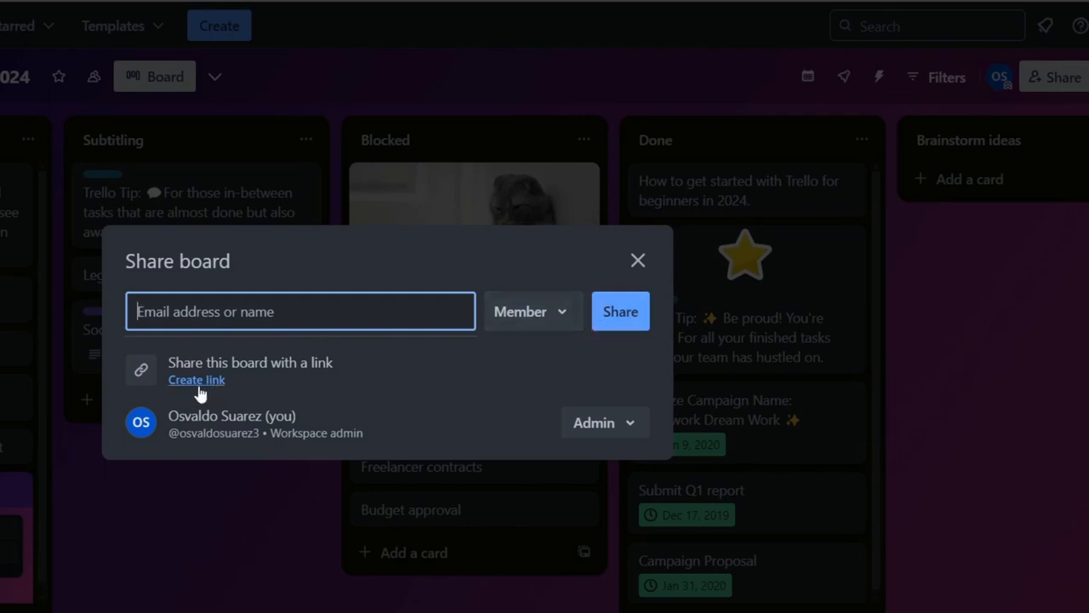
Create a board share link that lets anyone join as a member.
{"action": "left_click", "coordinate": [197, 380]}
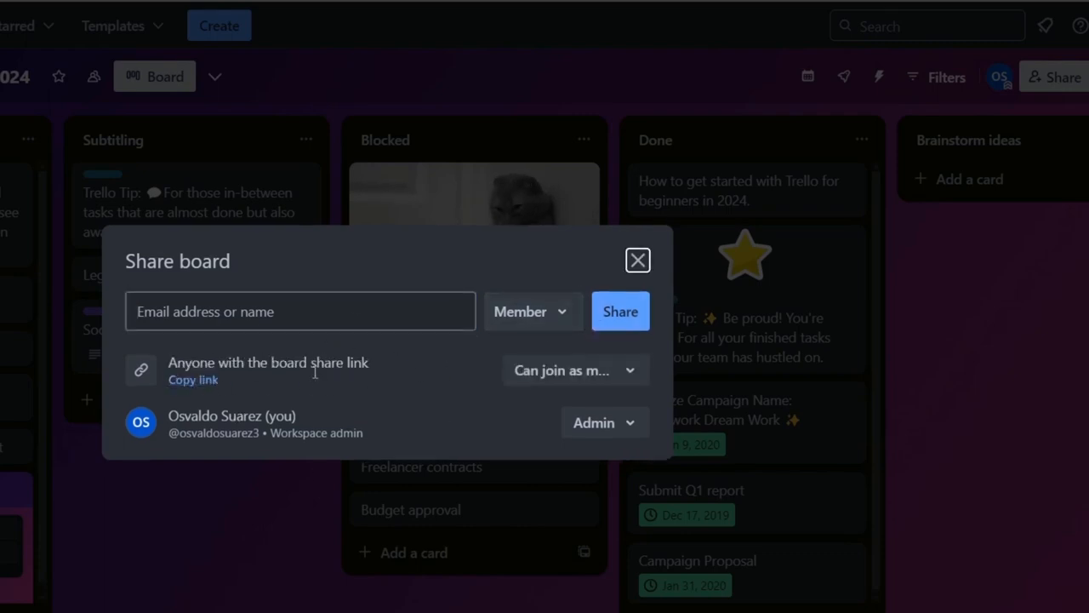
{"action": "left_click", "coordinate": [573, 369]}
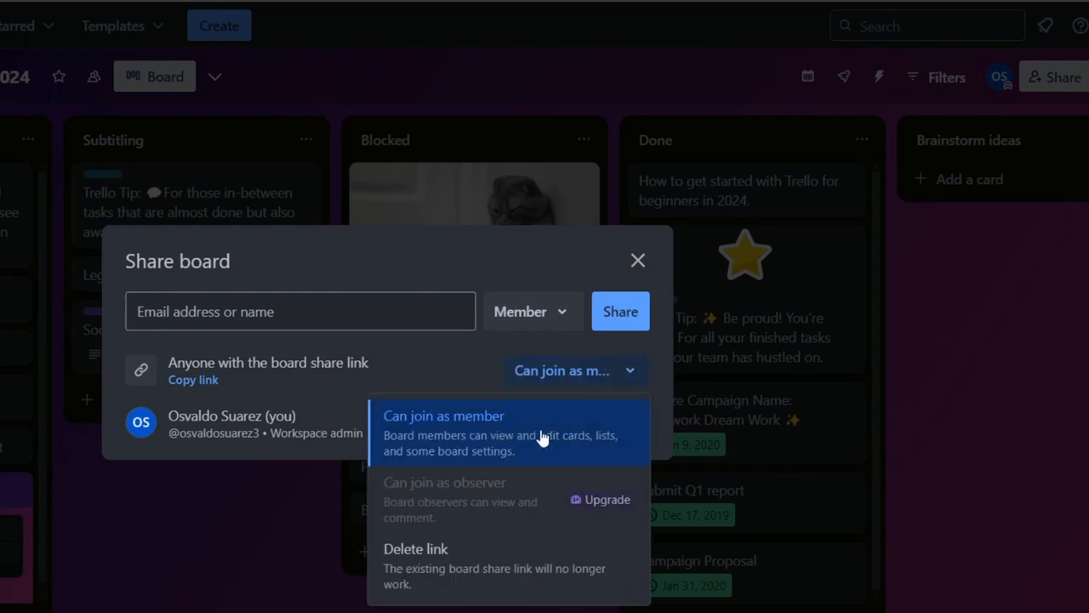
{"action": "mouse_move", "coordinate": [450, 505]}
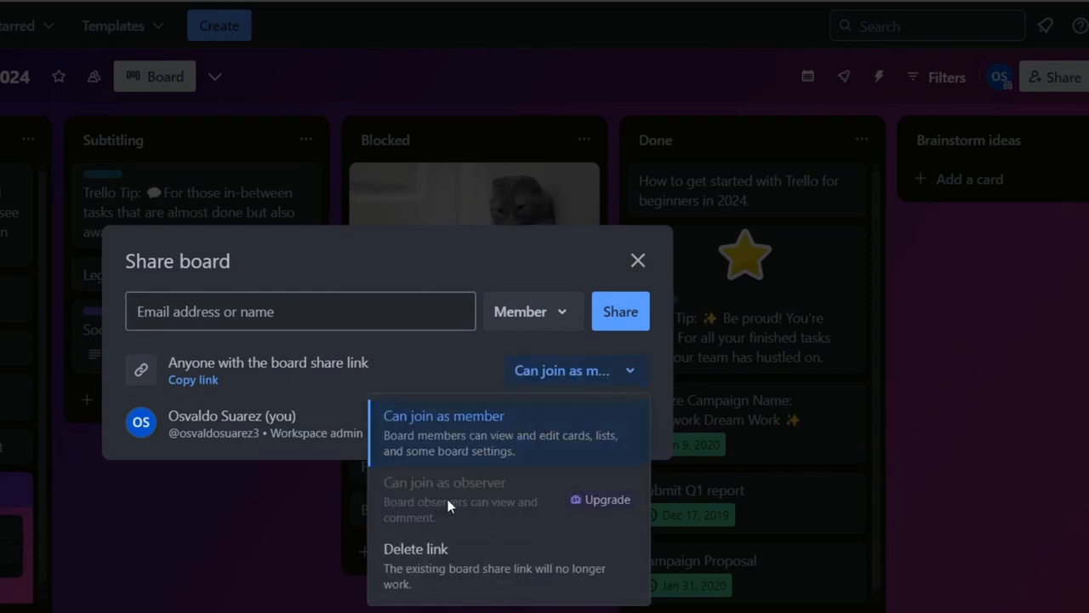
{"action": "mouse_move", "coordinate": [545, 264]}
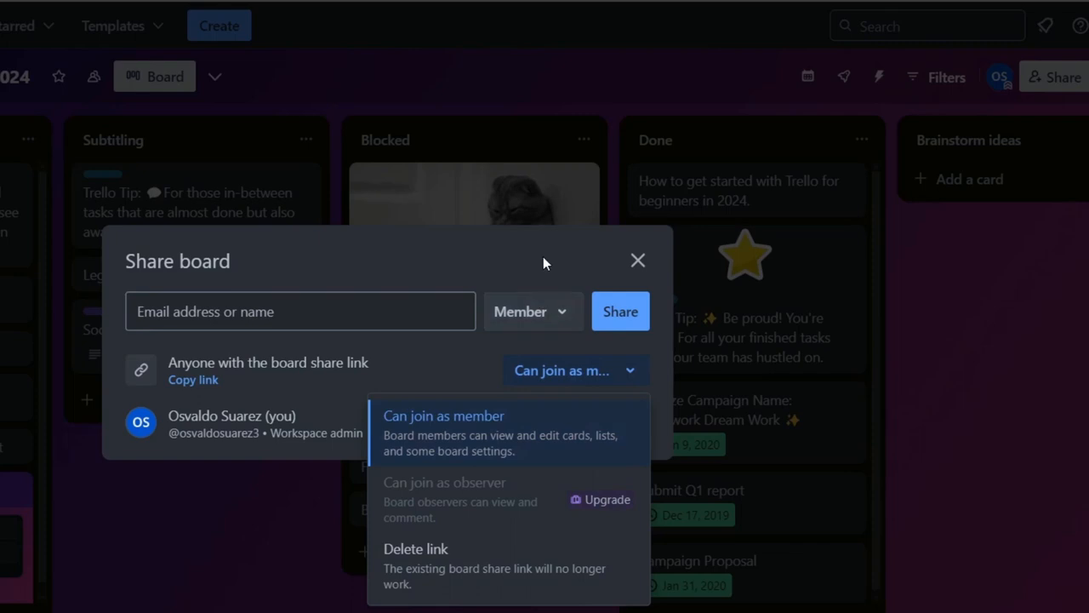
{"action": "left_click", "coordinate": [532, 310]}
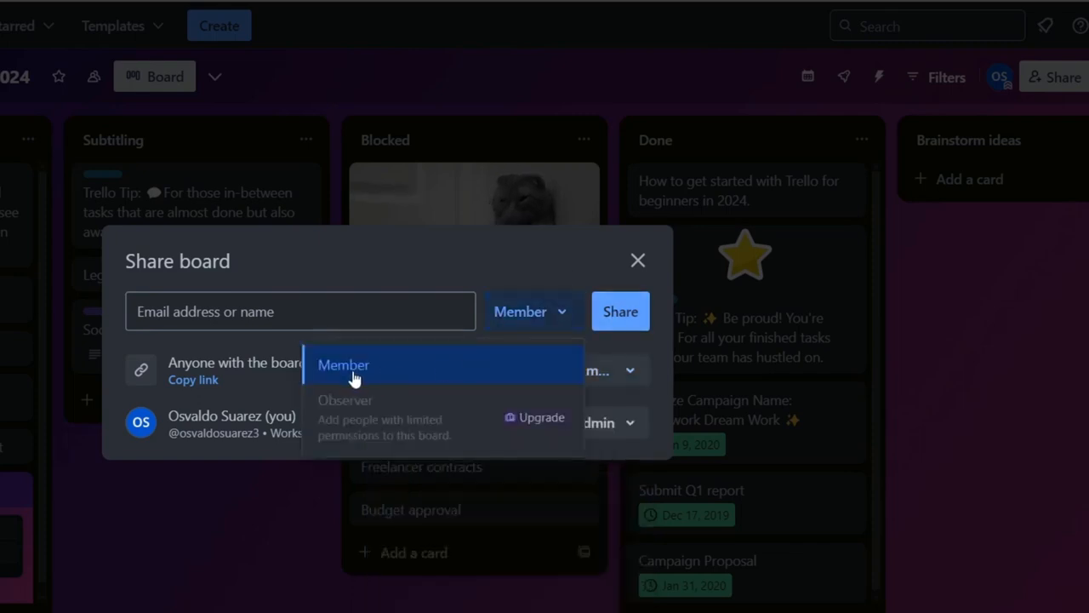
{"action": "mouse_move", "coordinate": [387, 374]}
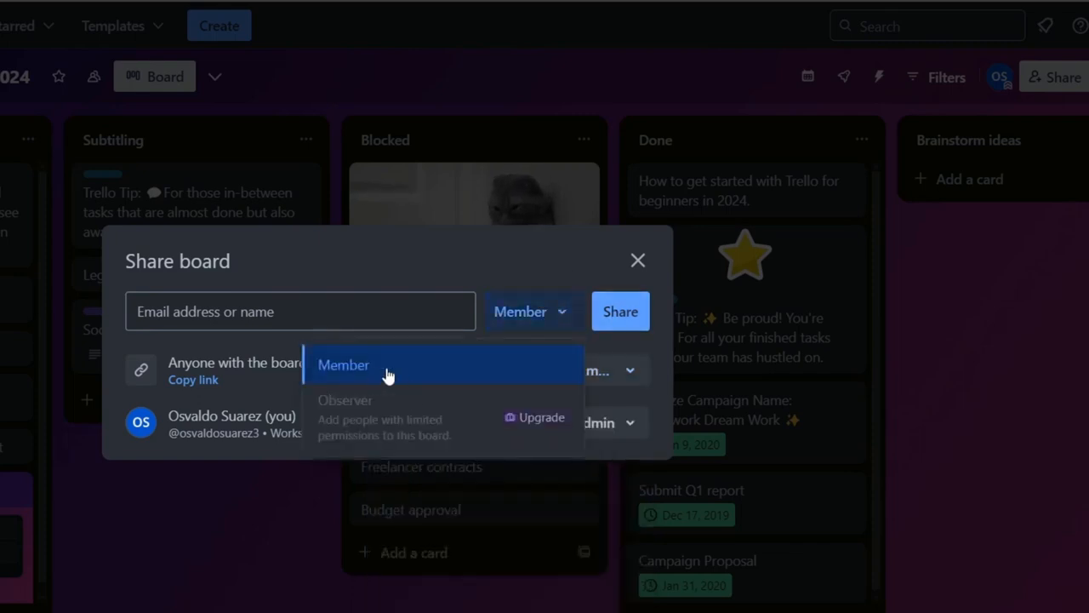
{"action": "left_click", "coordinate": [343, 364]}
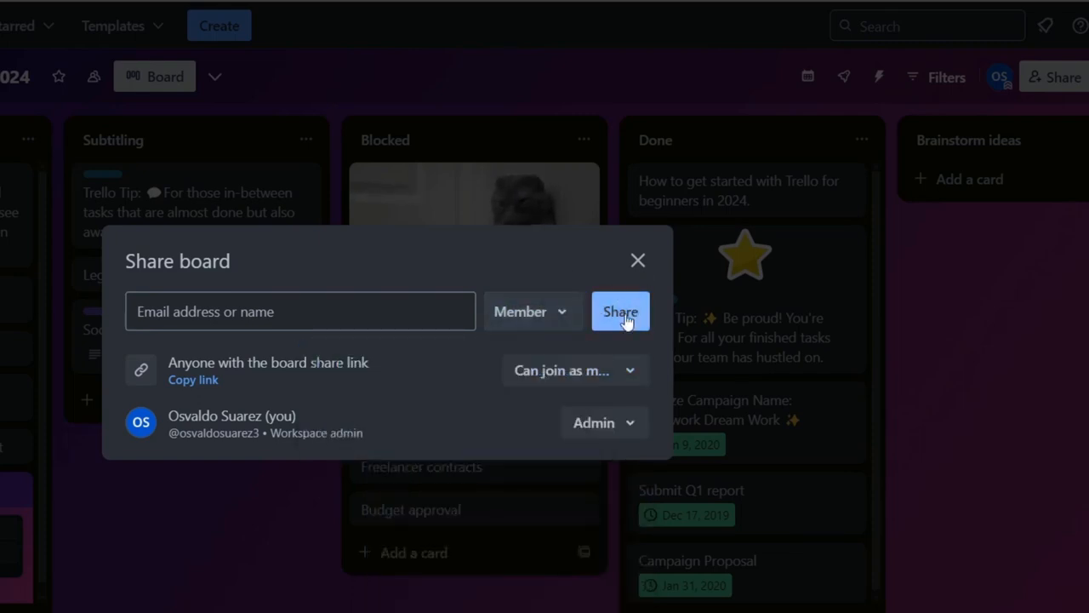
{"action": "left_click", "coordinate": [638, 260]}
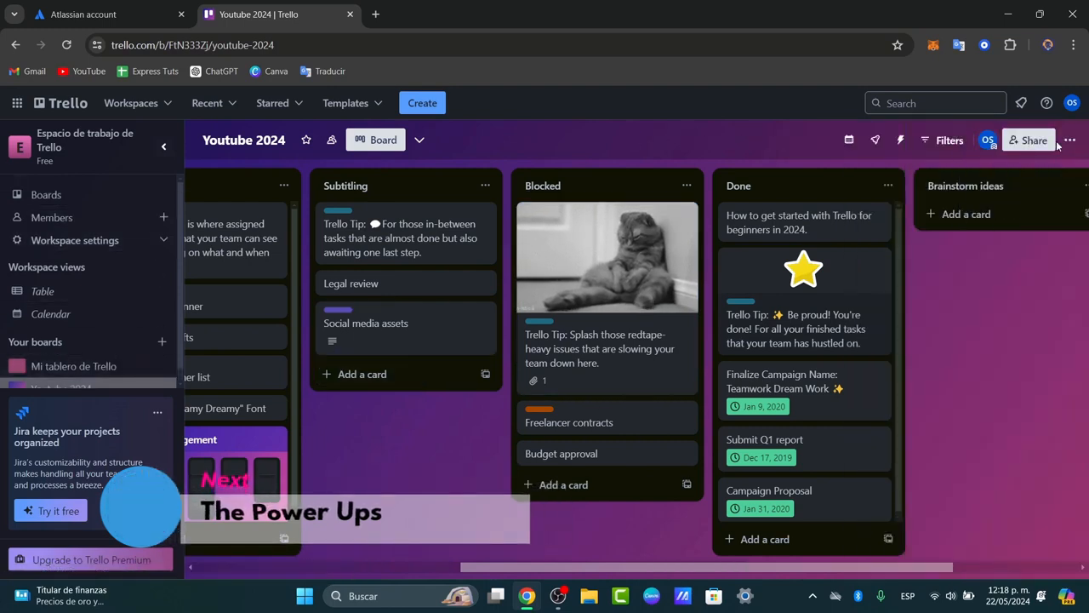
Bring up the Power-Ups directory from the board menu.
{"action": "left_click", "coordinate": [1071, 140]}
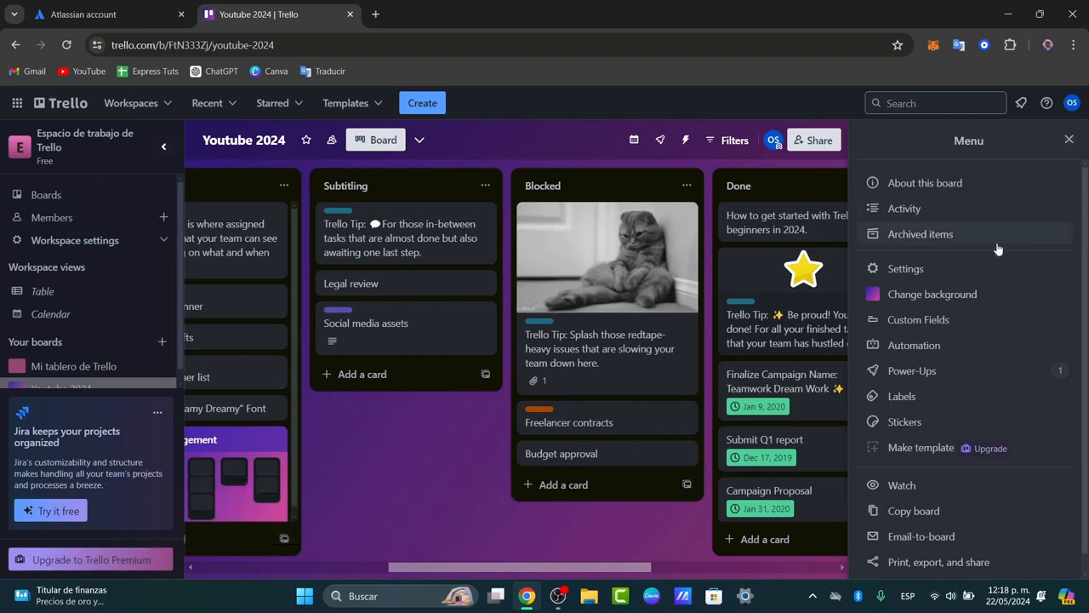
{"action": "left_click", "coordinate": [912, 371]}
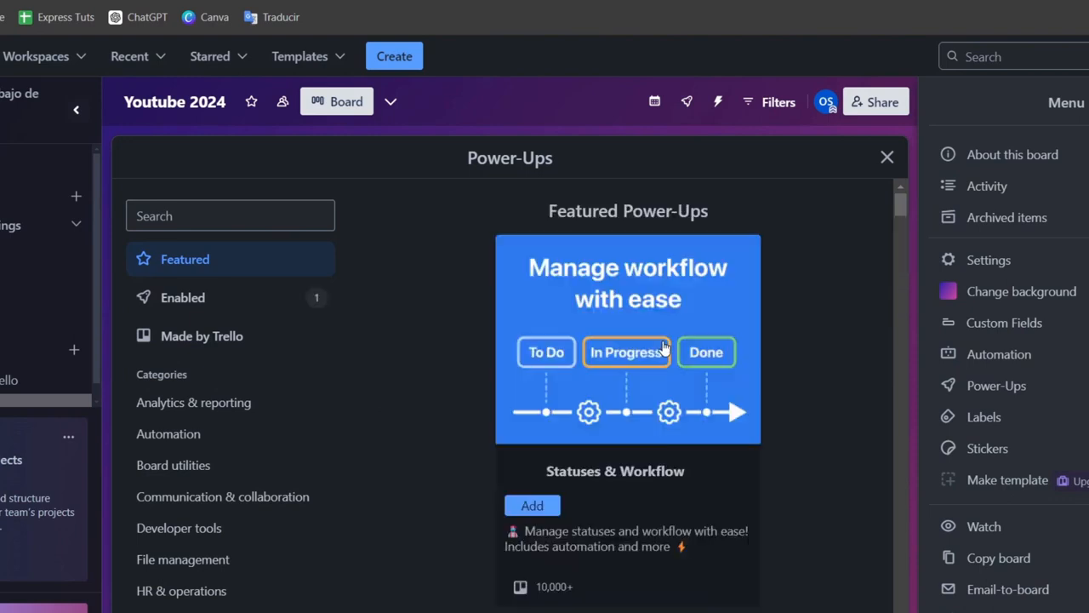
Scroll through the Analytics & reporting Power-Ups.
{"action": "scroll", "scroll_direction": "down", "scroll_amount": 3}
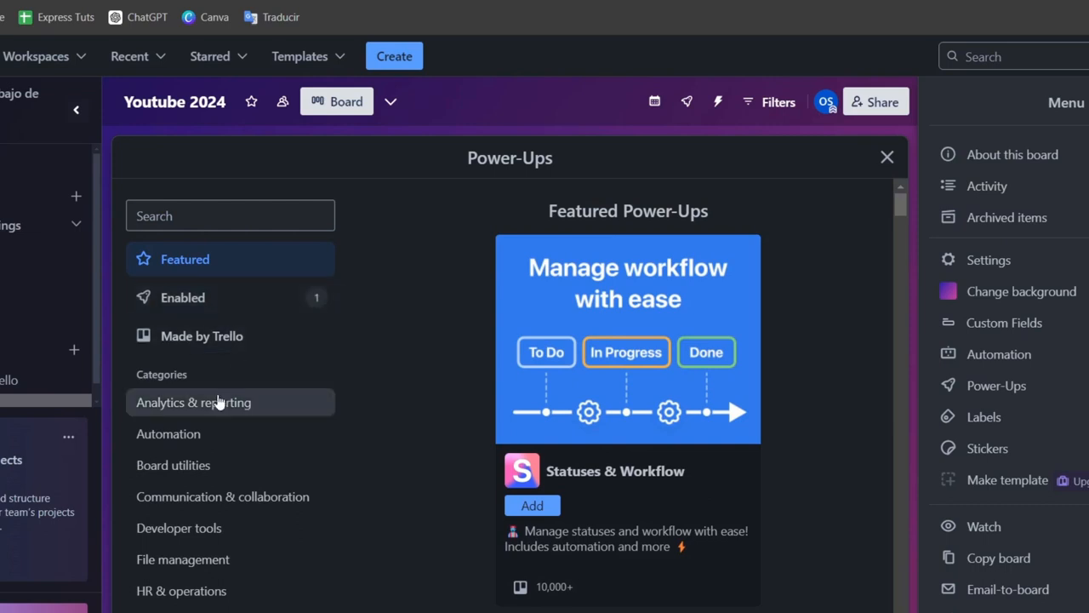
{"action": "mouse_move", "coordinate": [238, 408]}
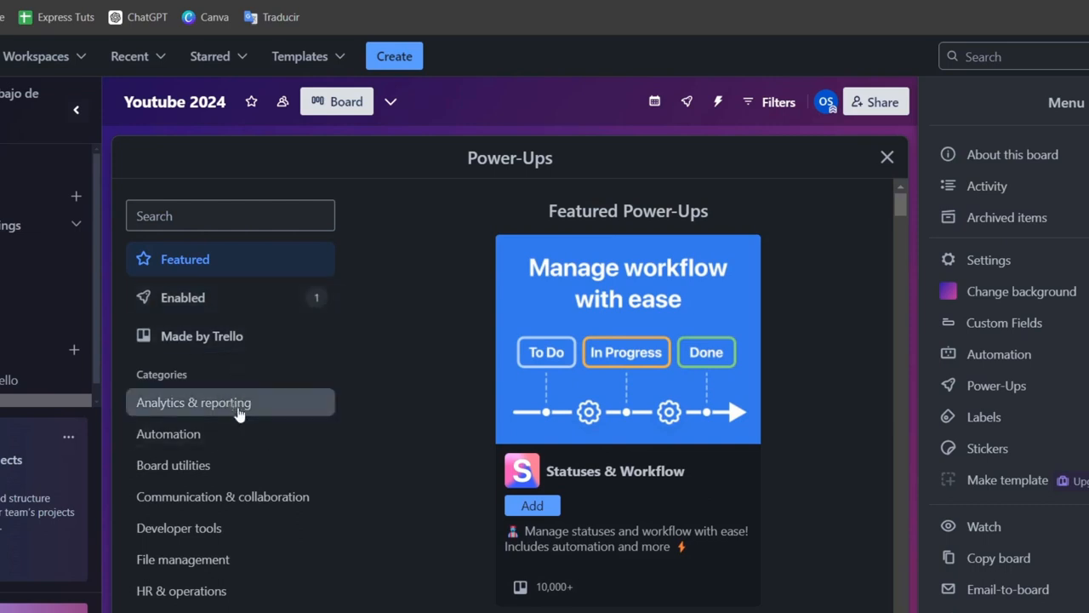
{"action": "left_click", "coordinate": [193, 401]}
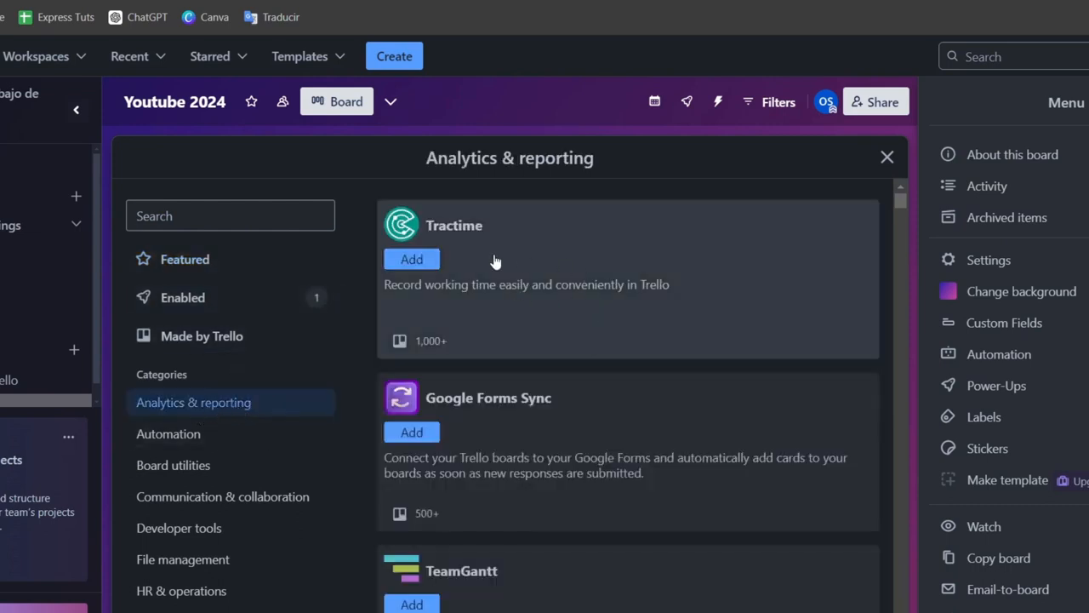
{"action": "scroll", "scroll_direction": "down", "scroll_amount": 3}
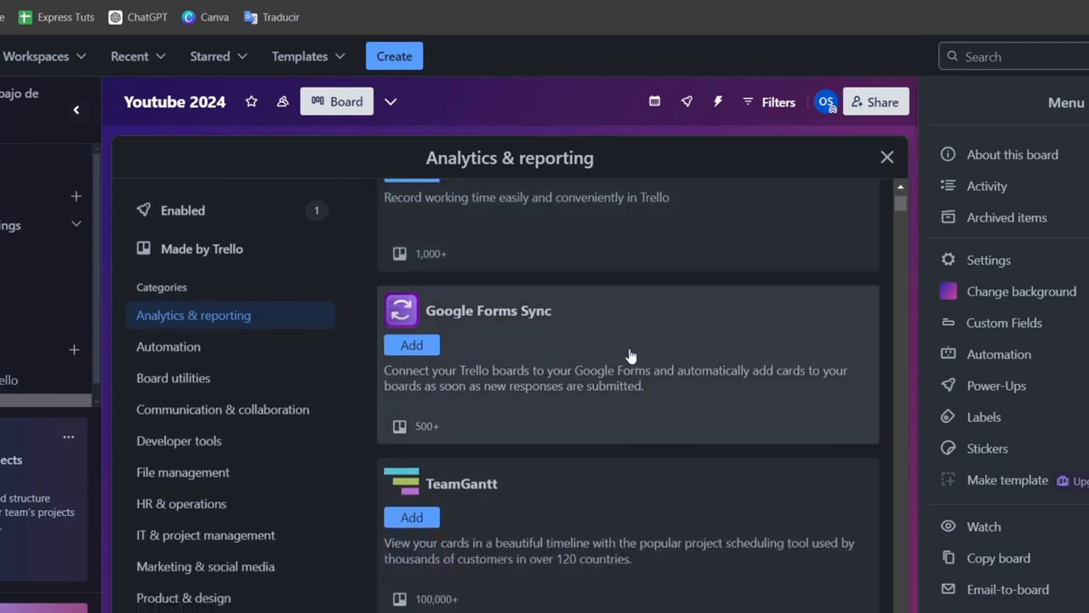
{"action": "scroll", "scroll_direction": "down", "scroll_amount": 3}
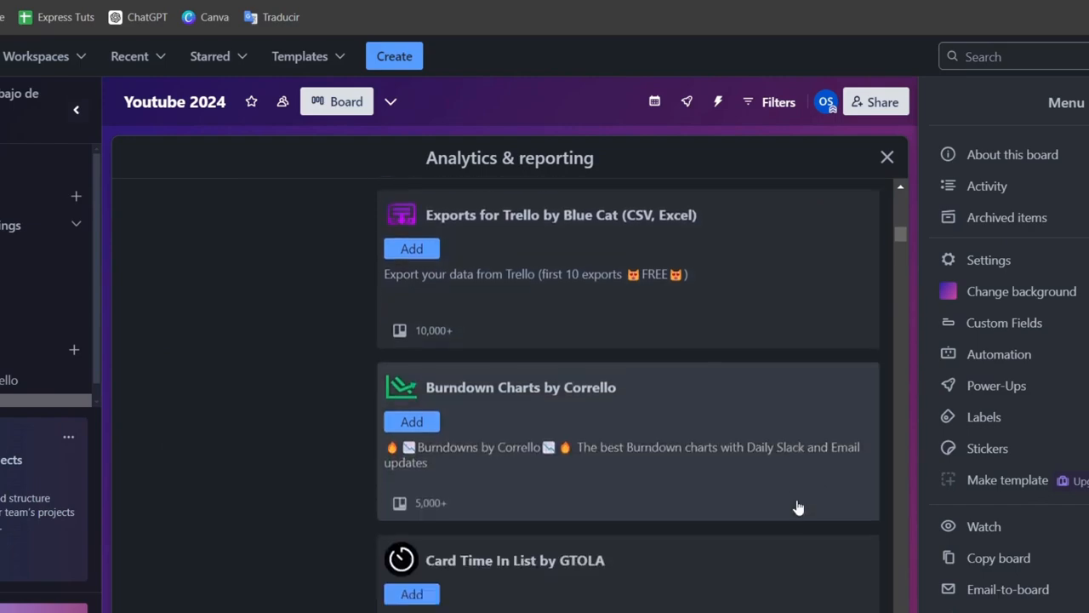
{"action": "scroll", "scroll_direction": "down", "scroll_amount": 3}
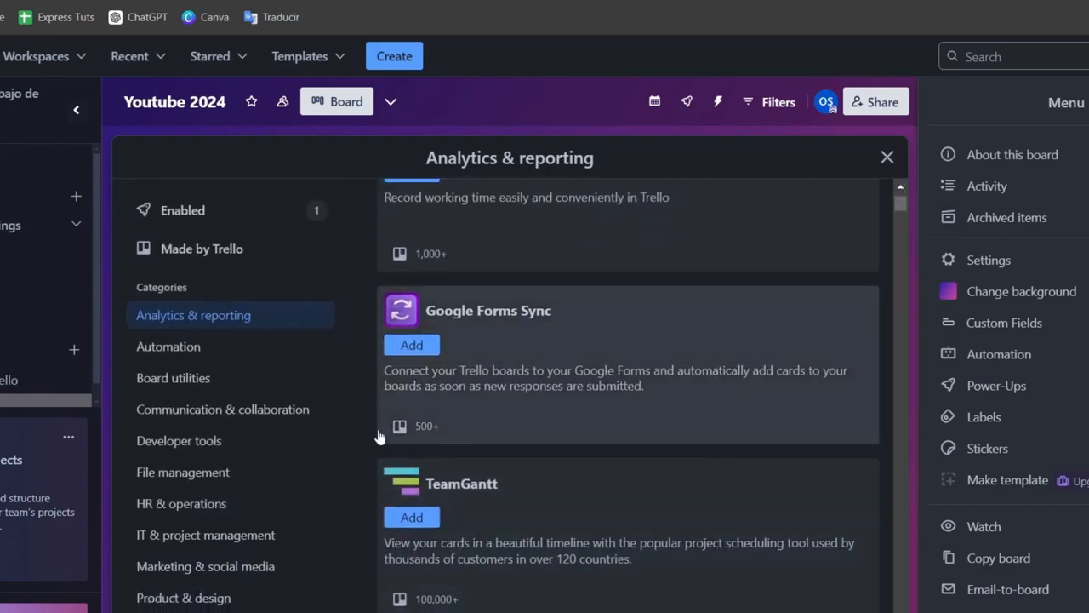
View Developer tools and Product & design Power-Ups, then return to the Youtube 2024 board.
{"action": "left_click", "coordinate": [179, 440]}
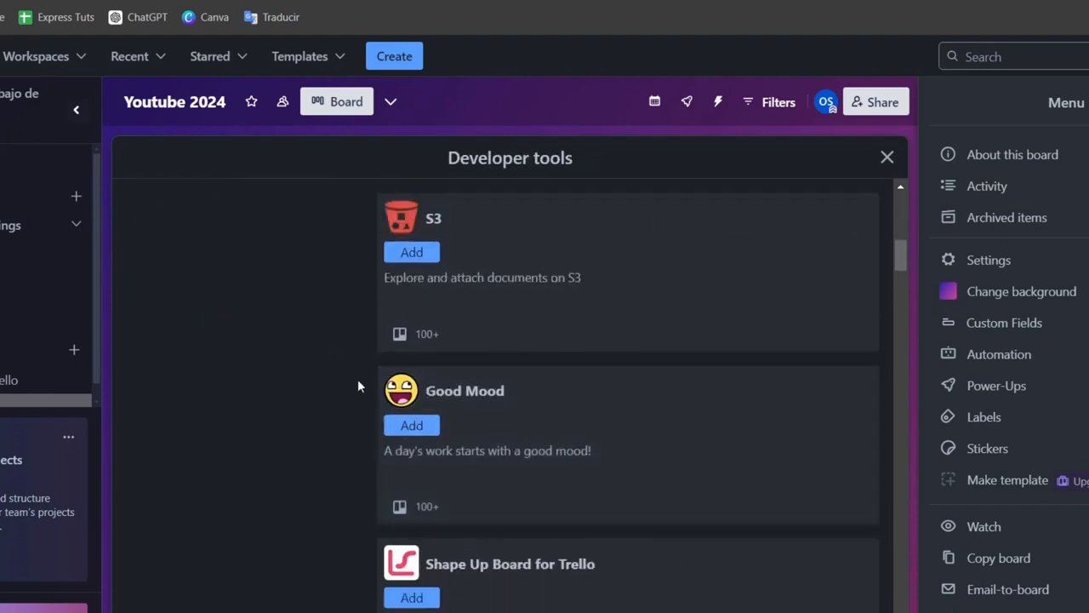
{"action": "left_click", "coordinate": [183, 335]}
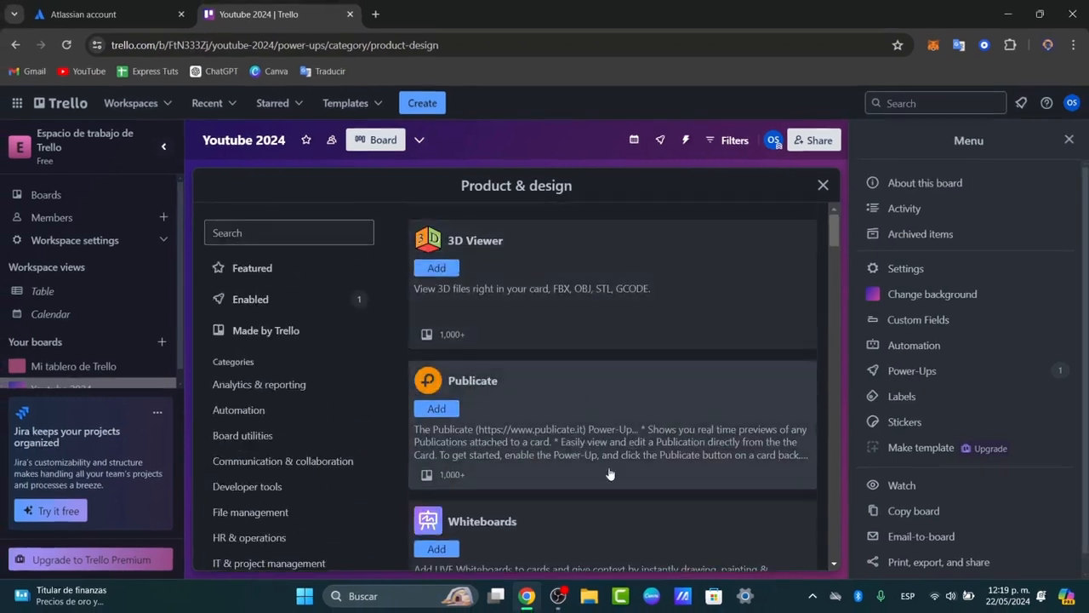
{"action": "mouse_move", "coordinate": [551, 286]}
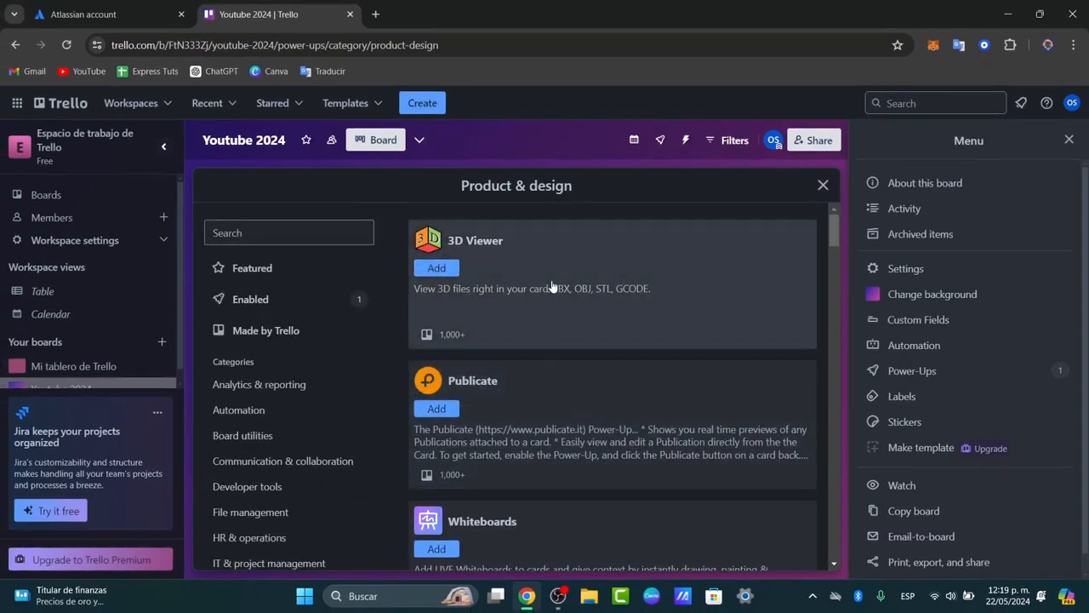
{"action": "left_click", "coordinate": [1069, 139]}
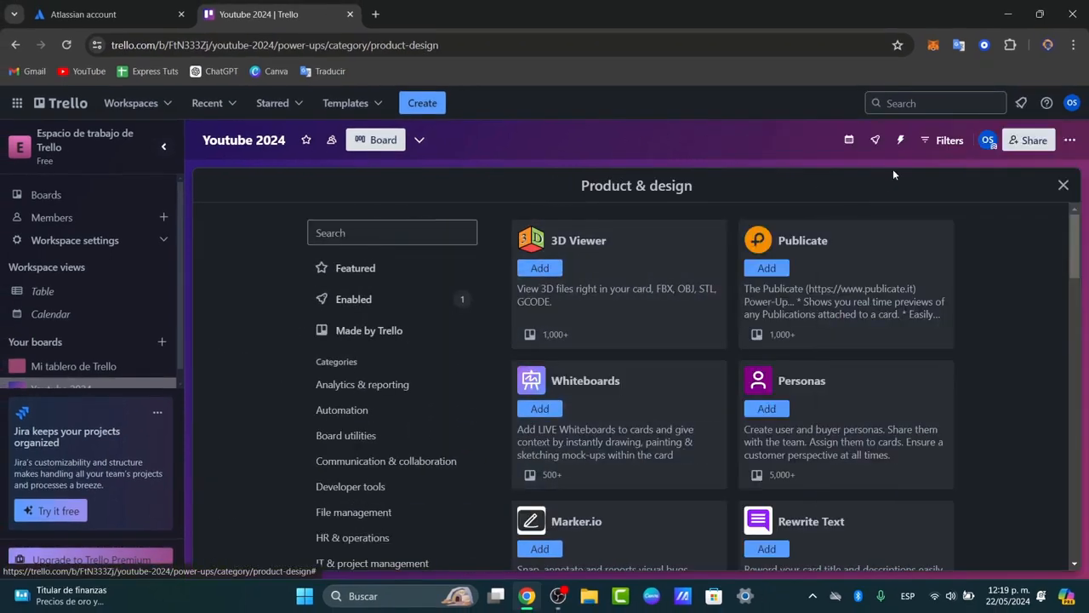
{"action": "left_click", "coordinate": [1063, 185]}
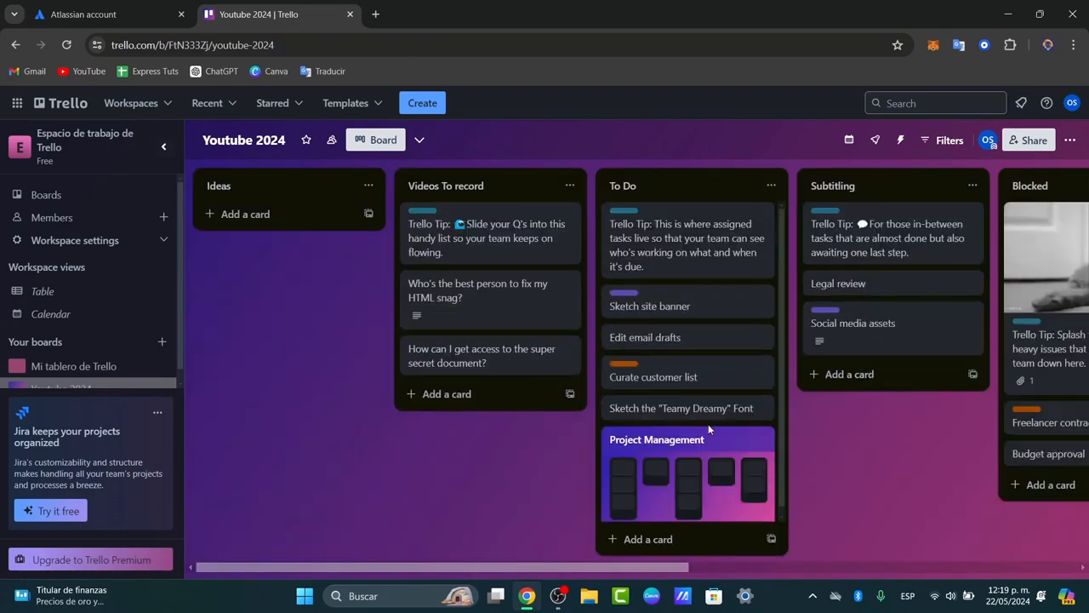